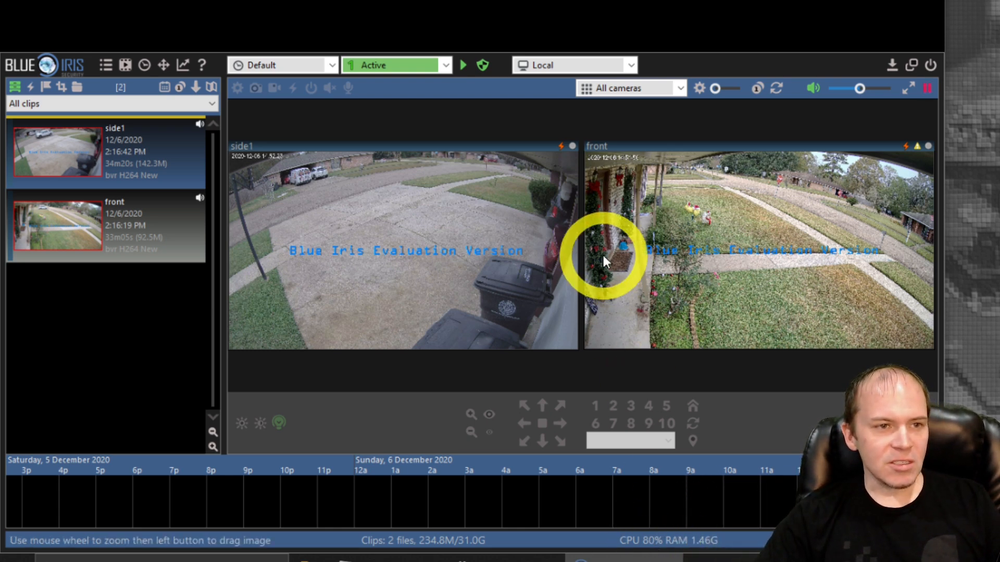
mouse_move(628, 293)
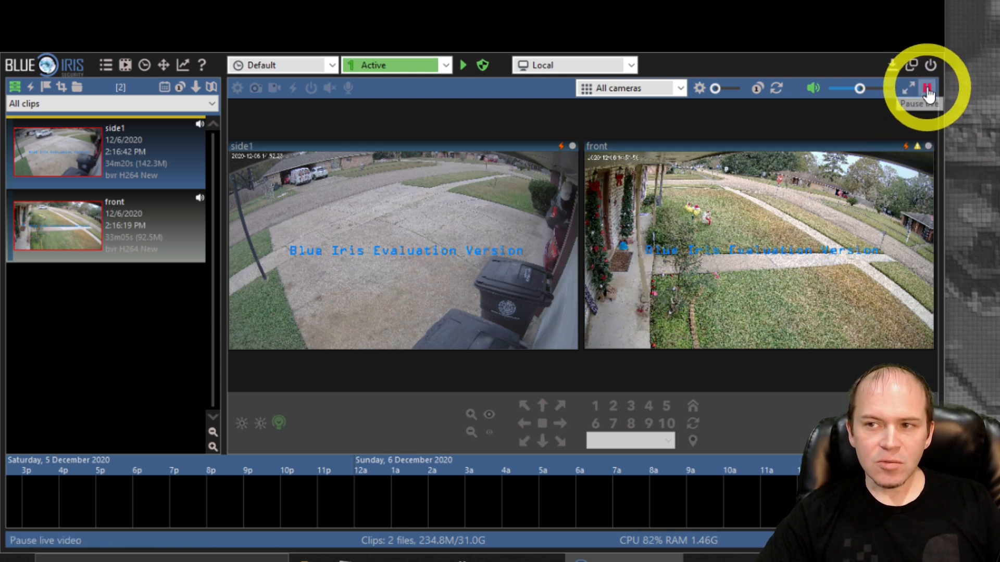
Pause the live camera video previews with the toolbar's Pause live video button.
left_click(925, 87)
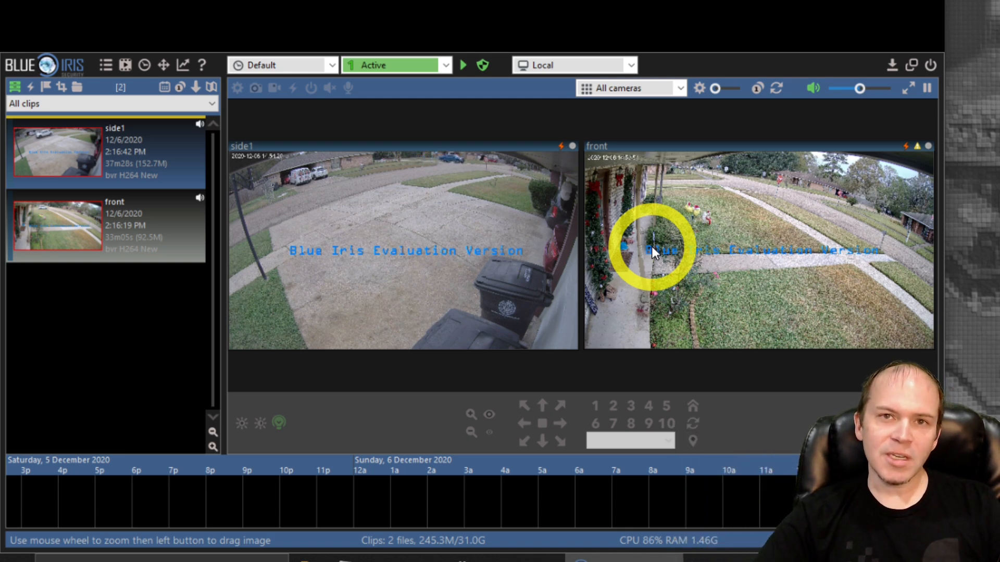
mouse_move(487, 208)
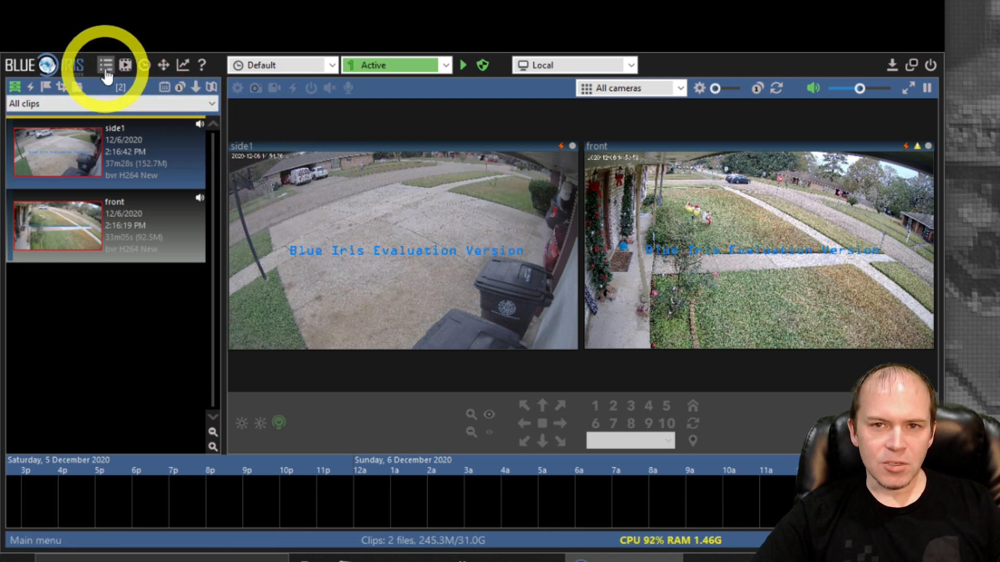
Open Settings/info and keep the updates option on 'No automatic updates'.
left_click(105, 65)
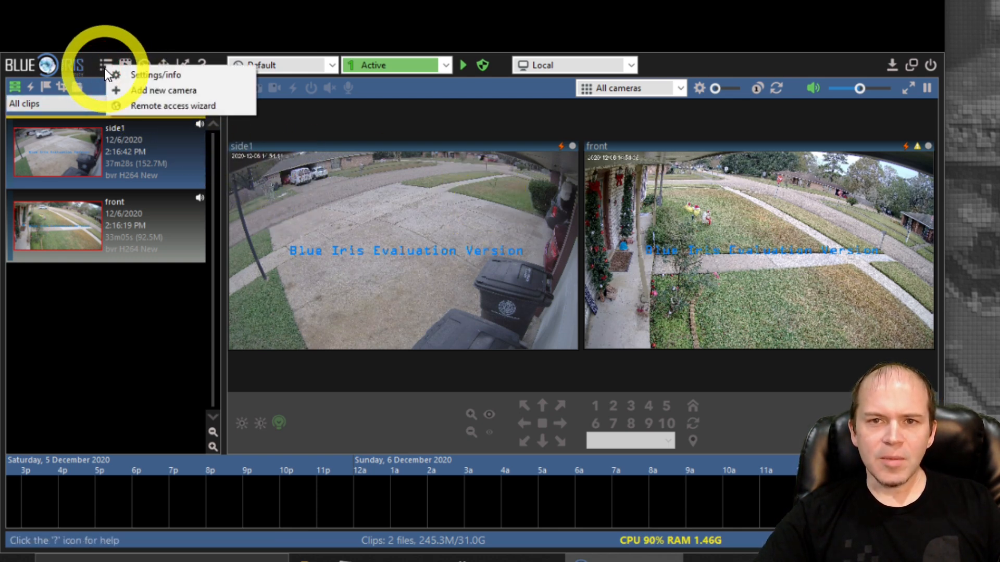
mouse_move(126, 82)
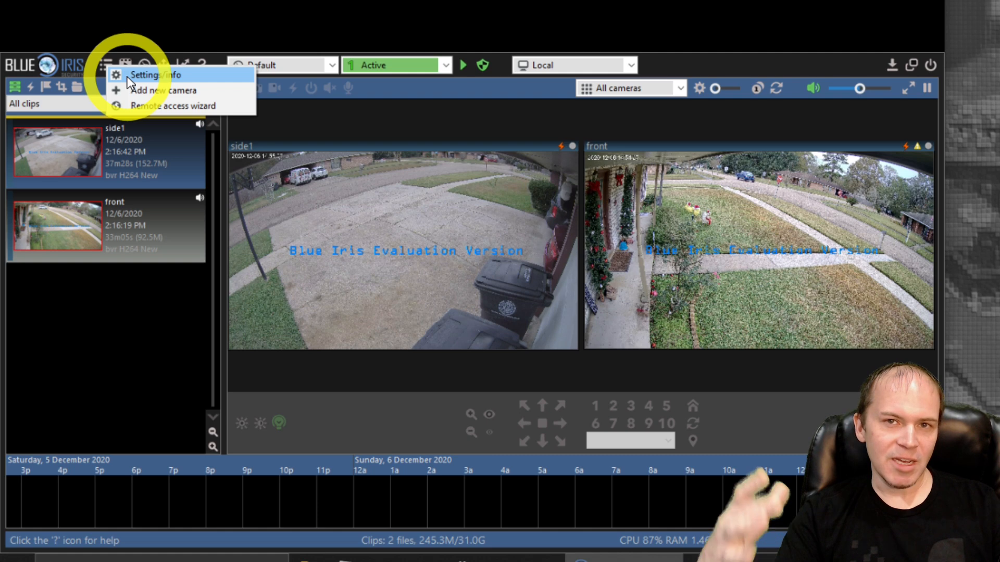
left_click(155, 74)
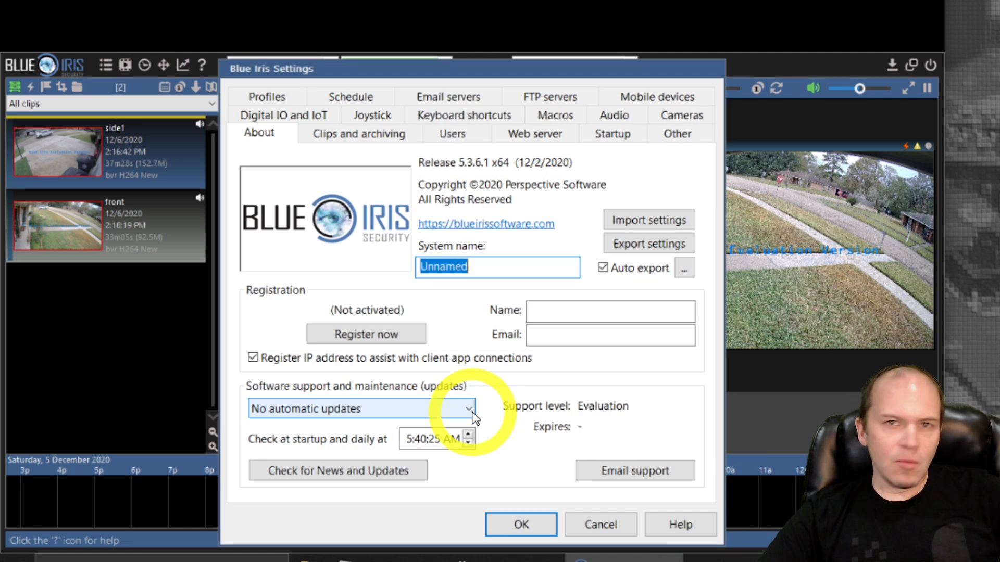
left_click(469, 409)
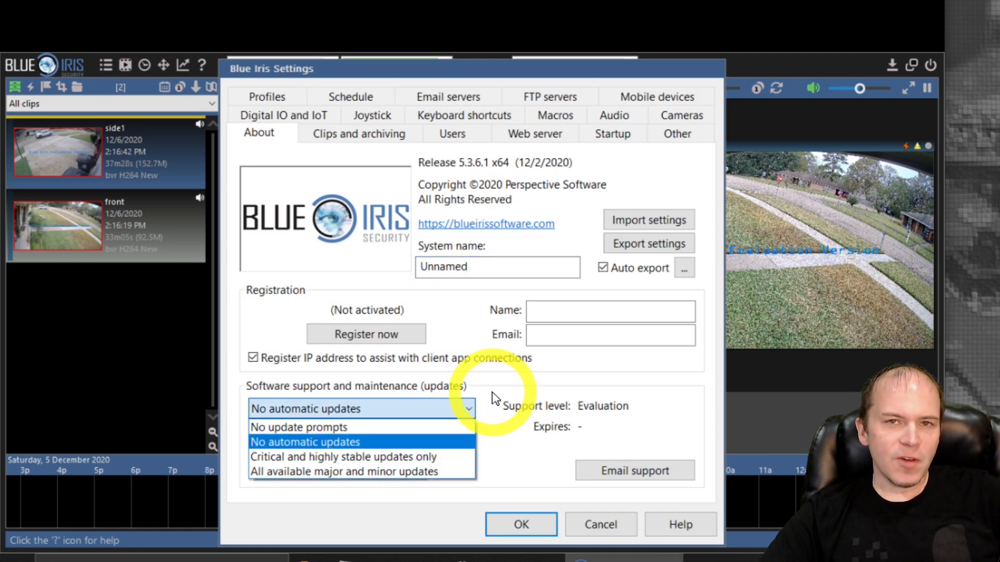
left_click(306, 442)
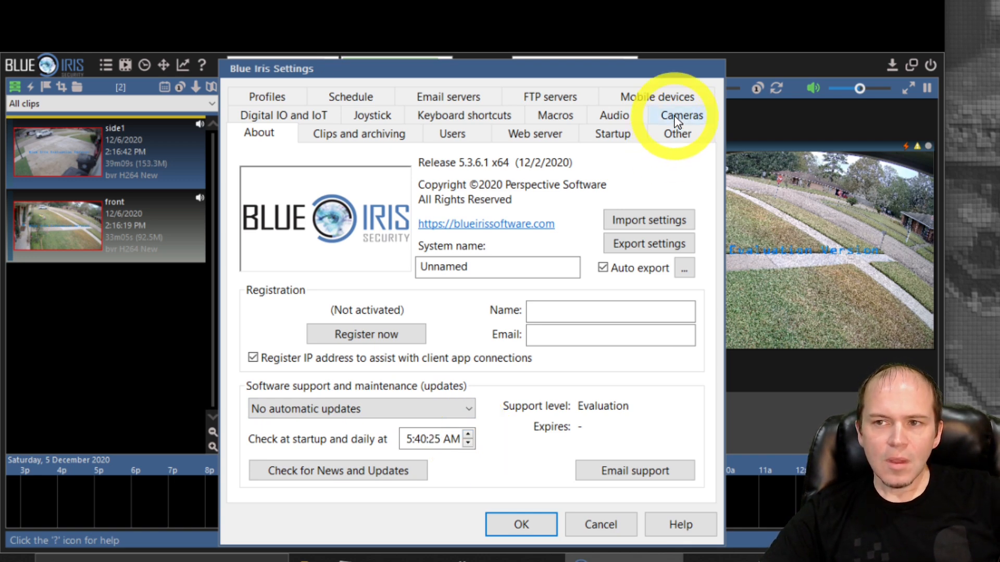
Set Cameras hardware accelerated decode to Intel® and apply the settings.
left_click(680, 116)
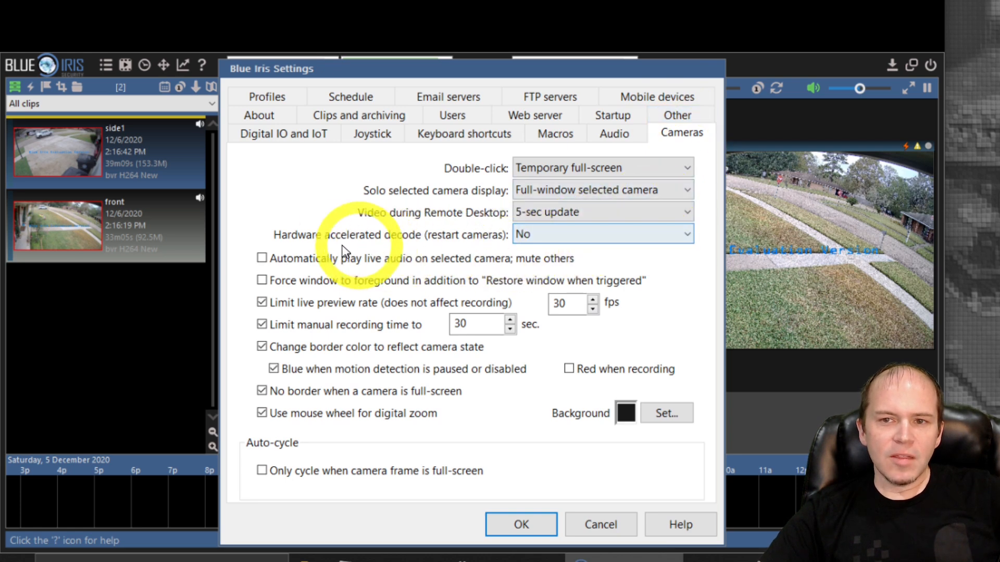
mouse_move(434, 250)
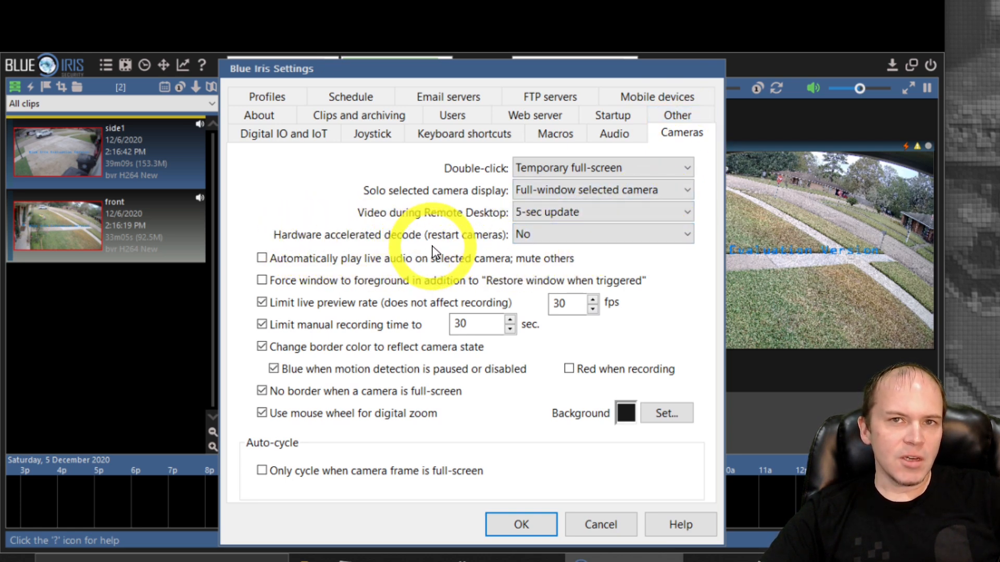
left_click(601, 233)
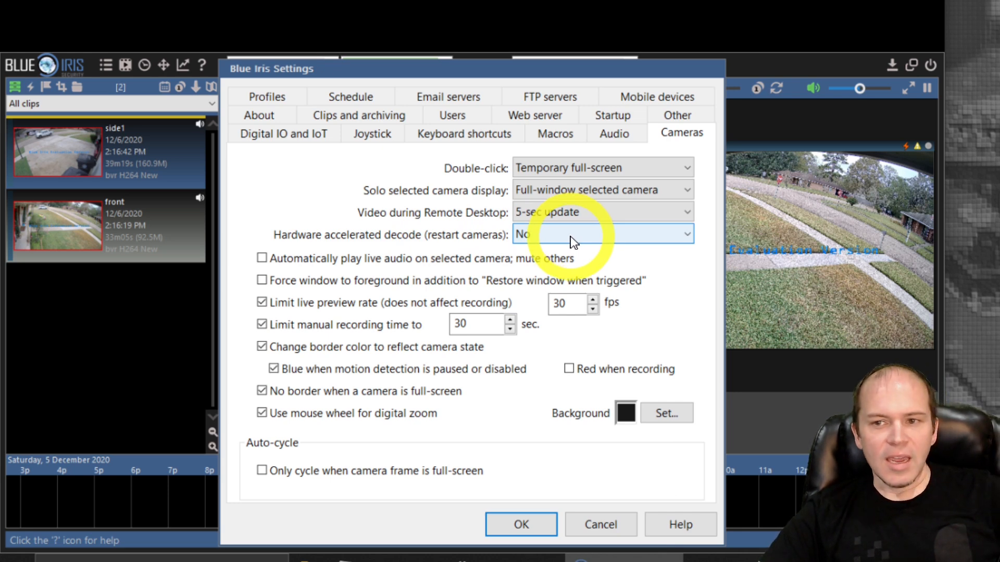
left_click(602, 234)
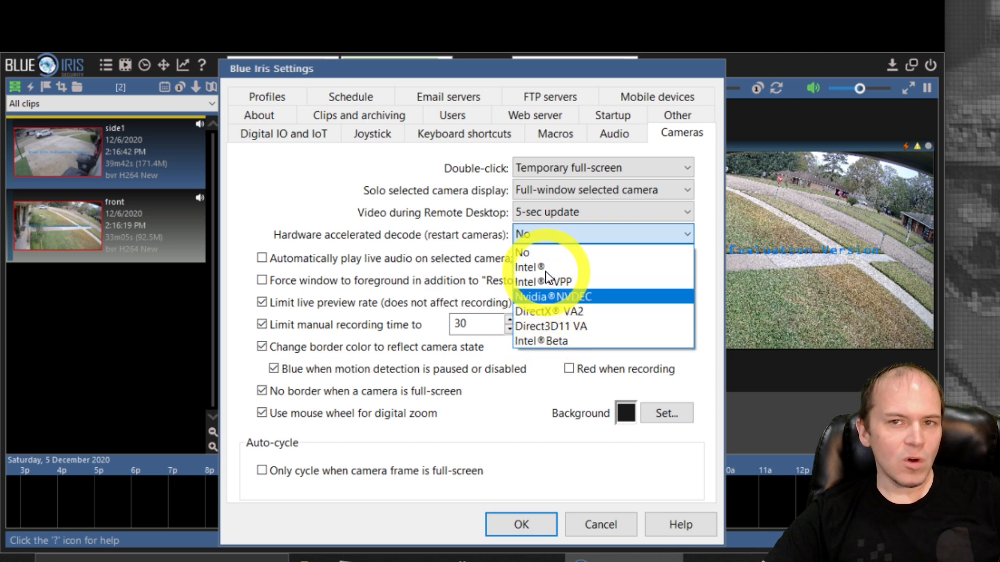
mouse_move(530, 267)
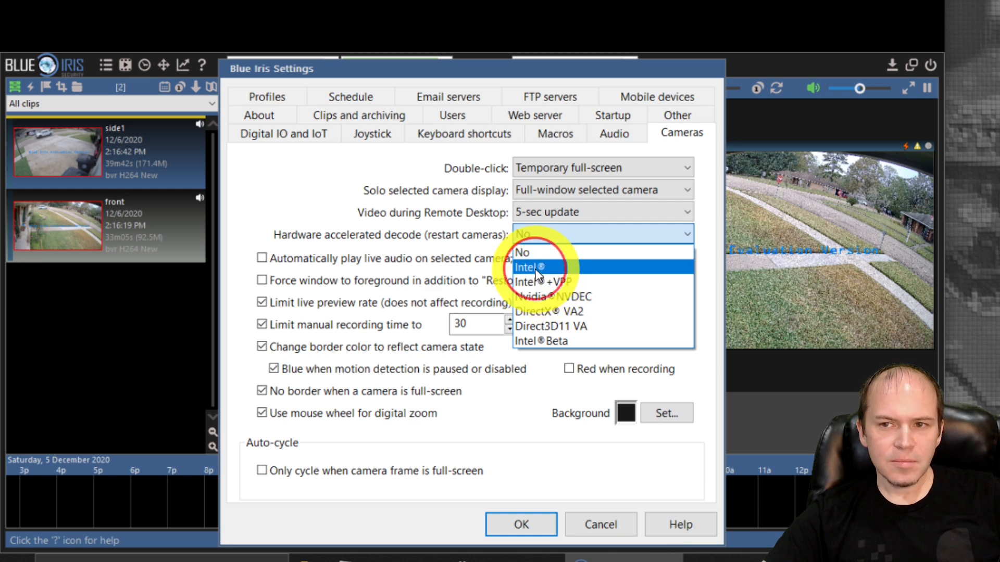
left_click(529, 266)
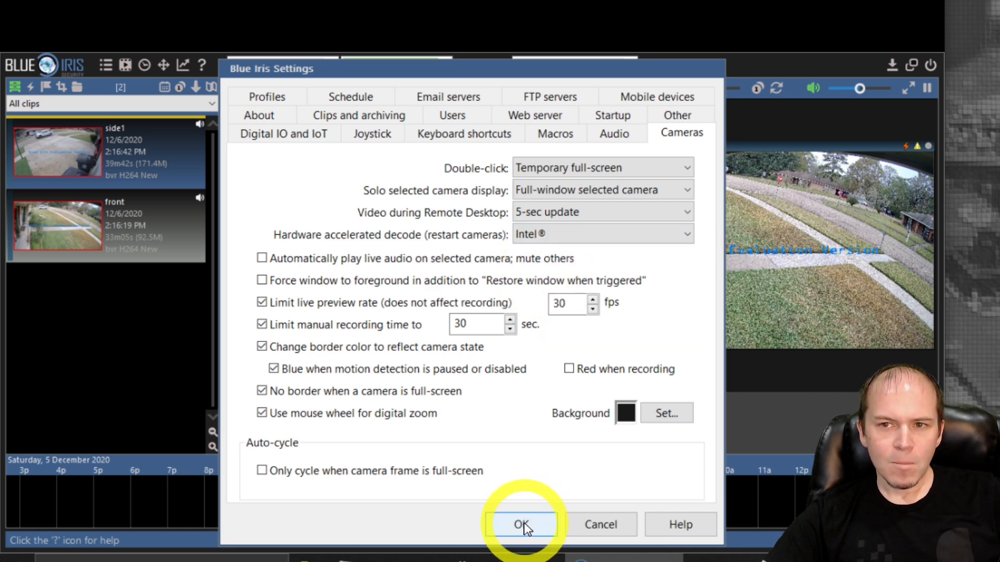
left_click(522, 524)
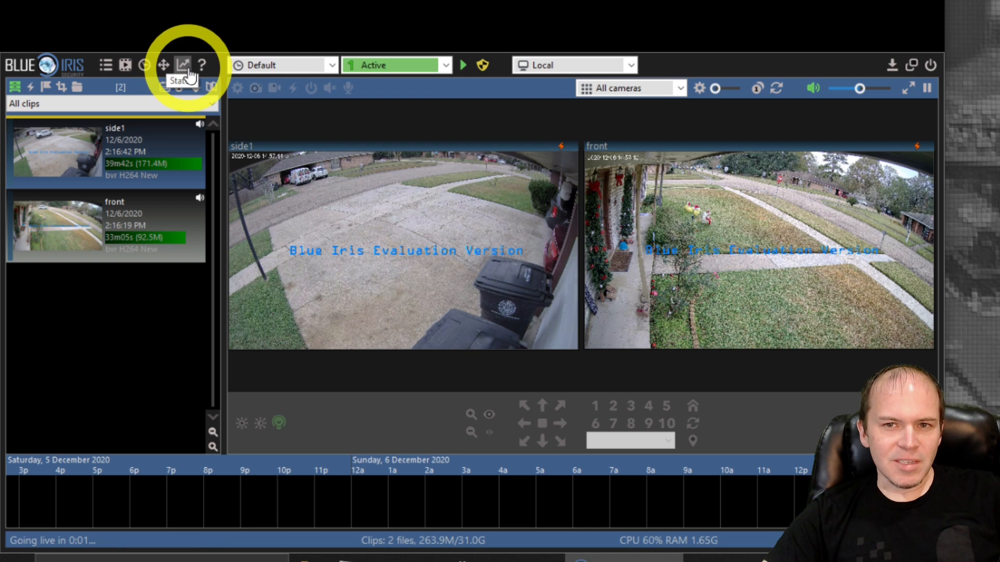
left_click(184, 65)
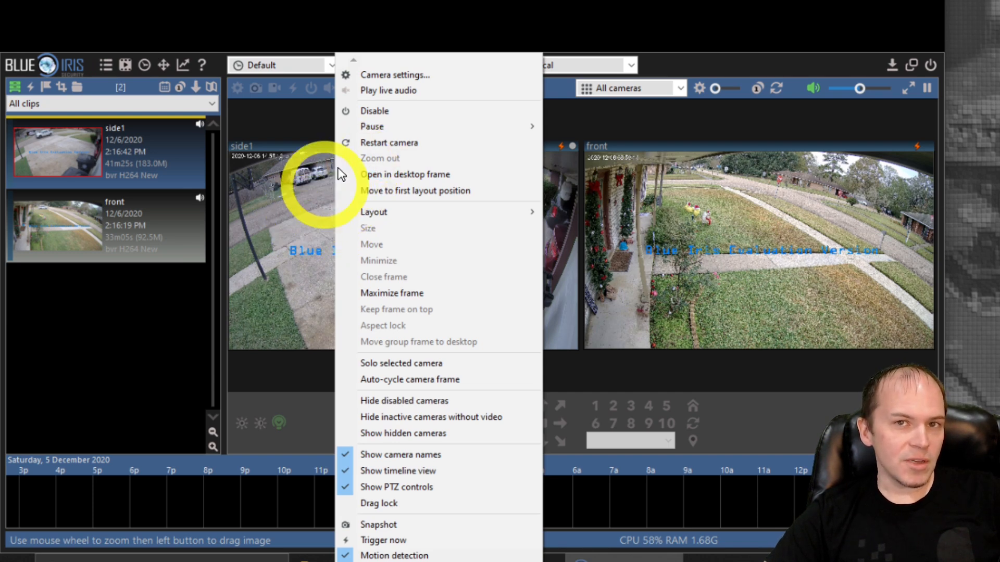
left_click(394, 75)
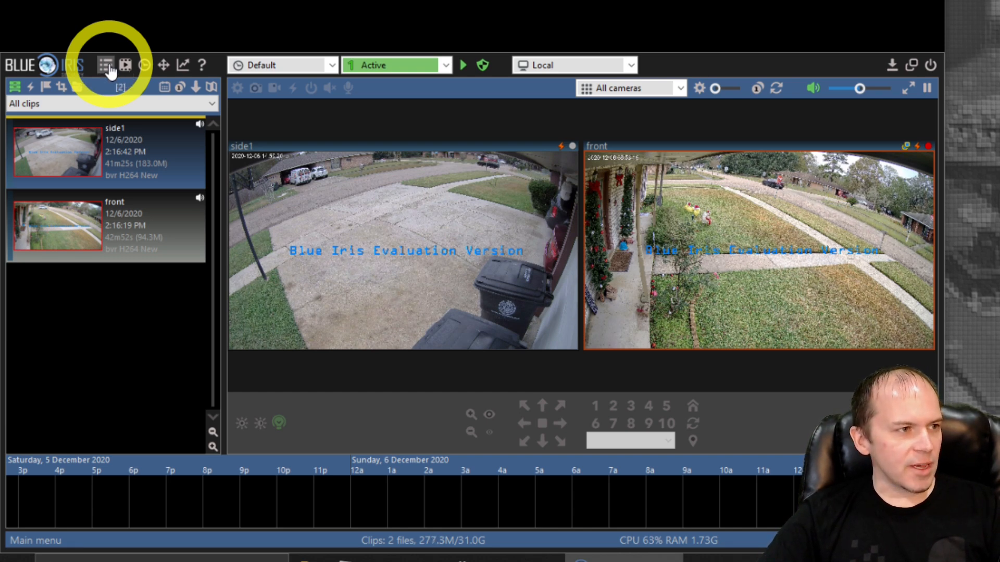
Add new camera reo810a with Enable audio and Direct to disc recording ticked.
left_click(108, 65)
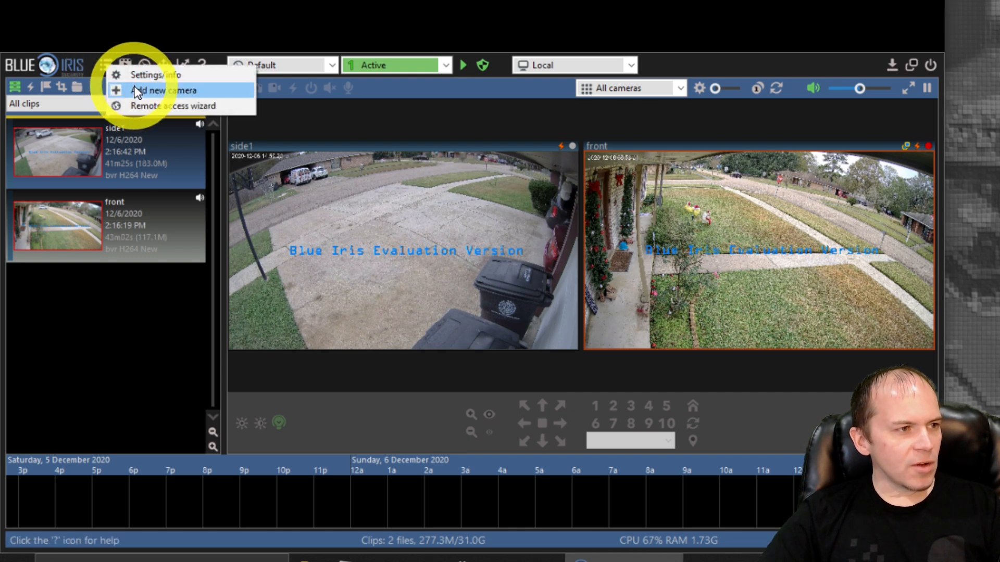
left_click(163, 90)
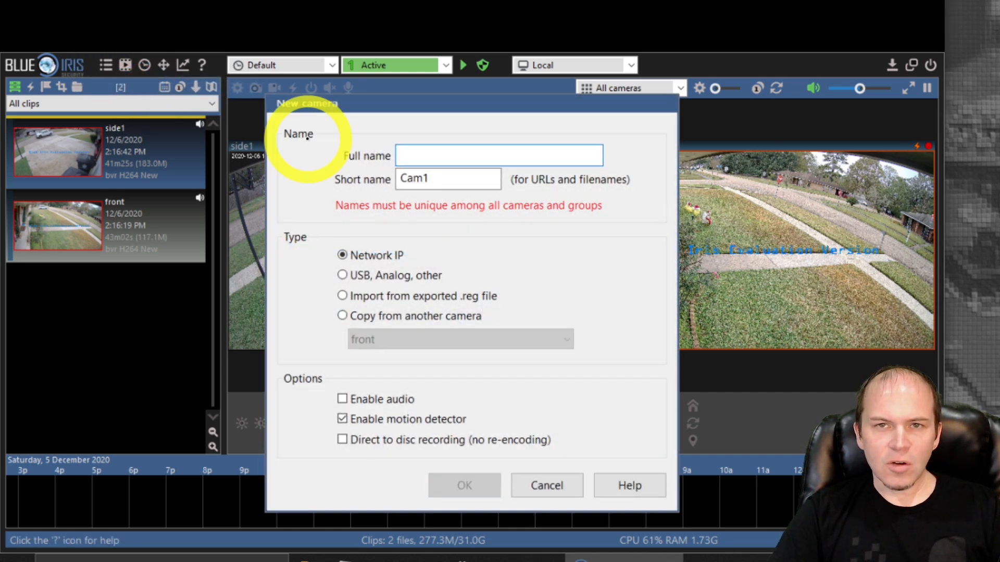
type("reo810a")
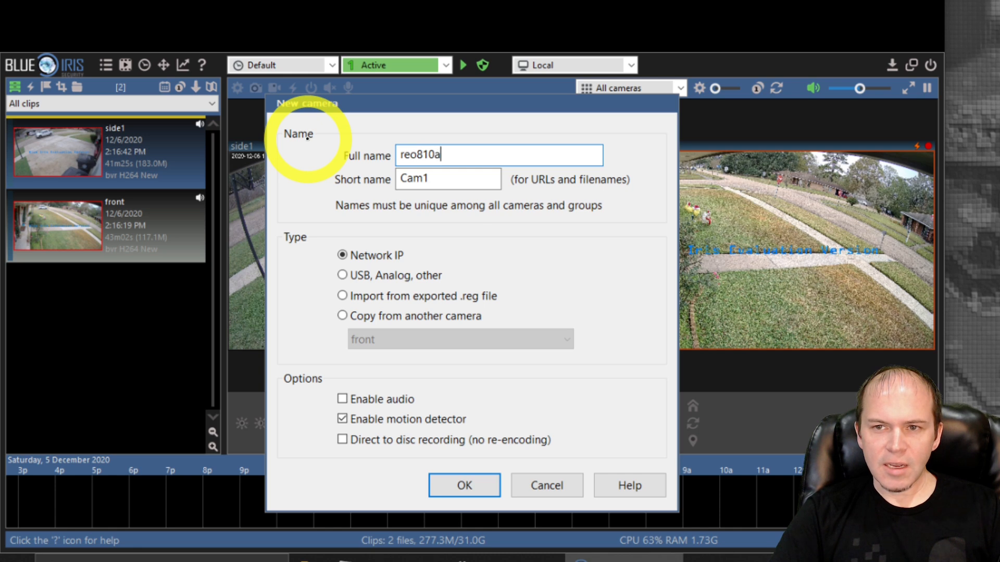
type("reo810a")
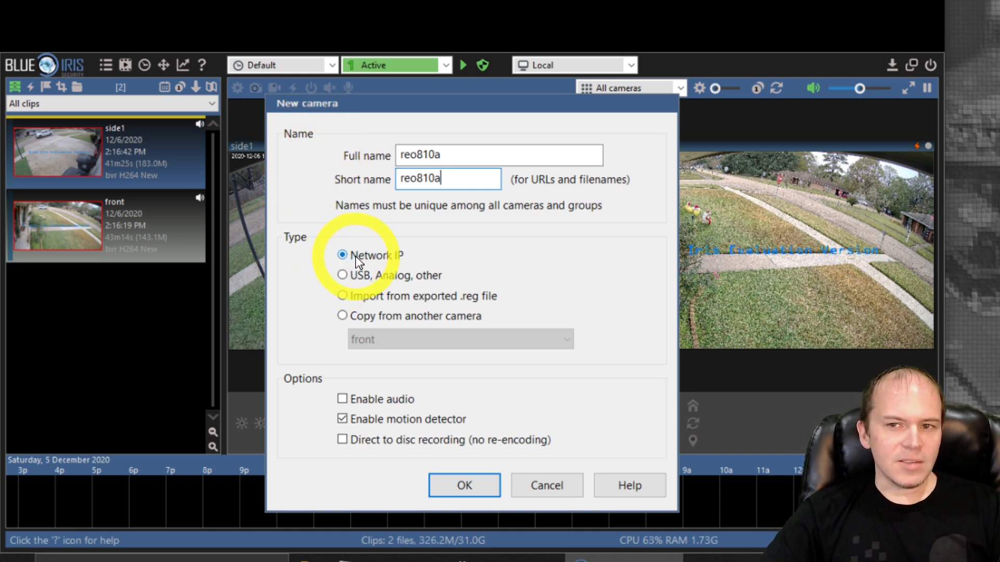
mouse_move(343, 400)
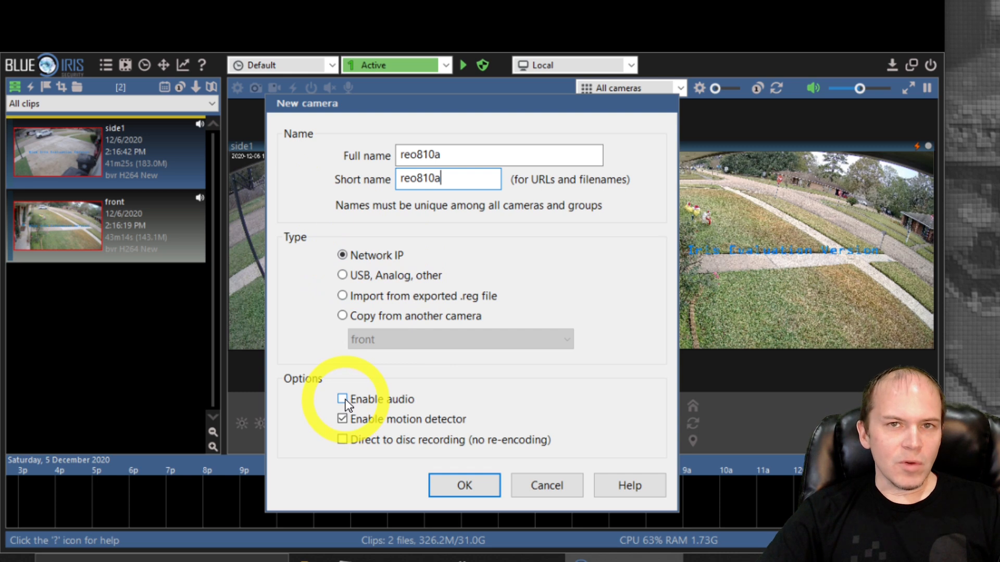
left_click(342, 398)
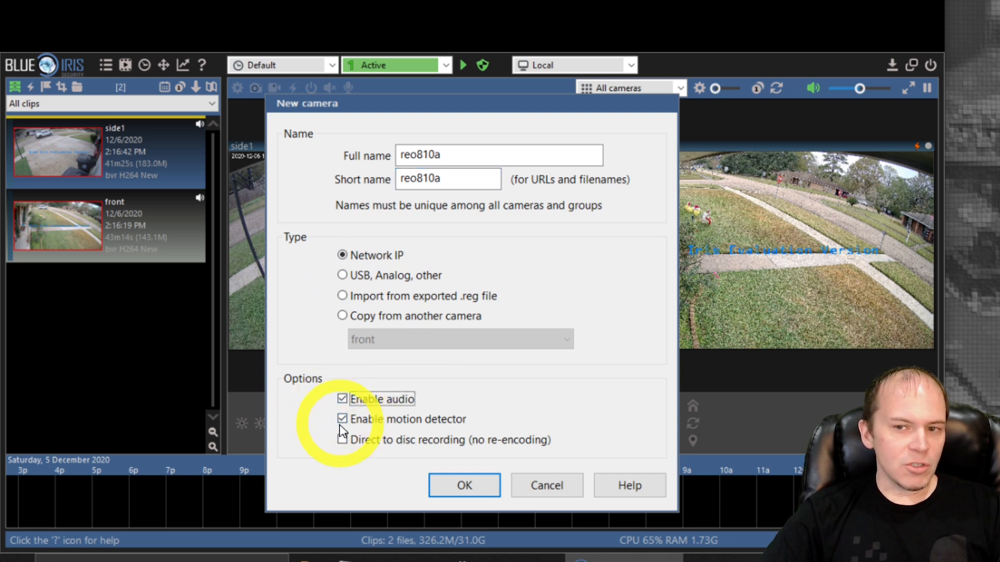
left_click(342, 439)
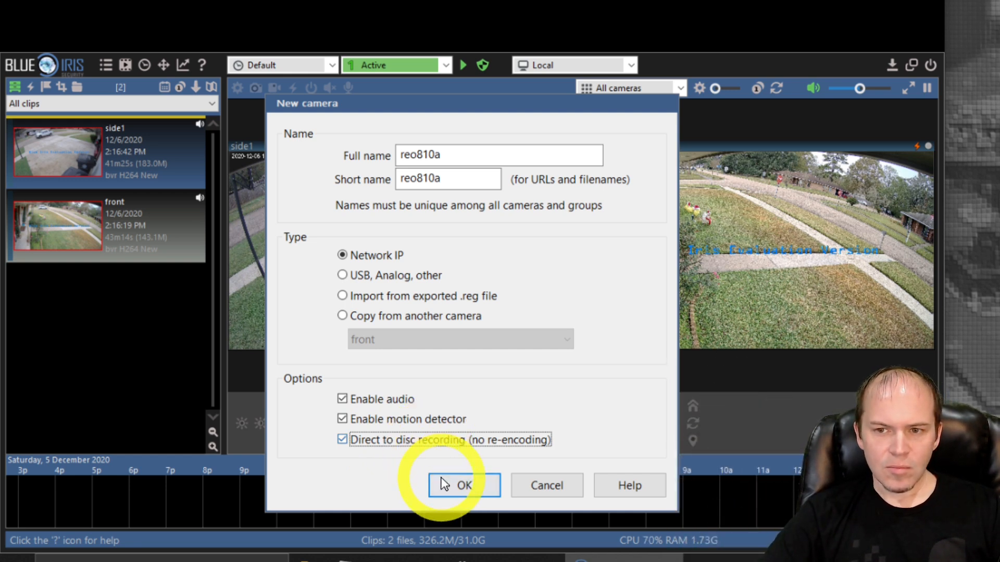
left_click(464, 485)
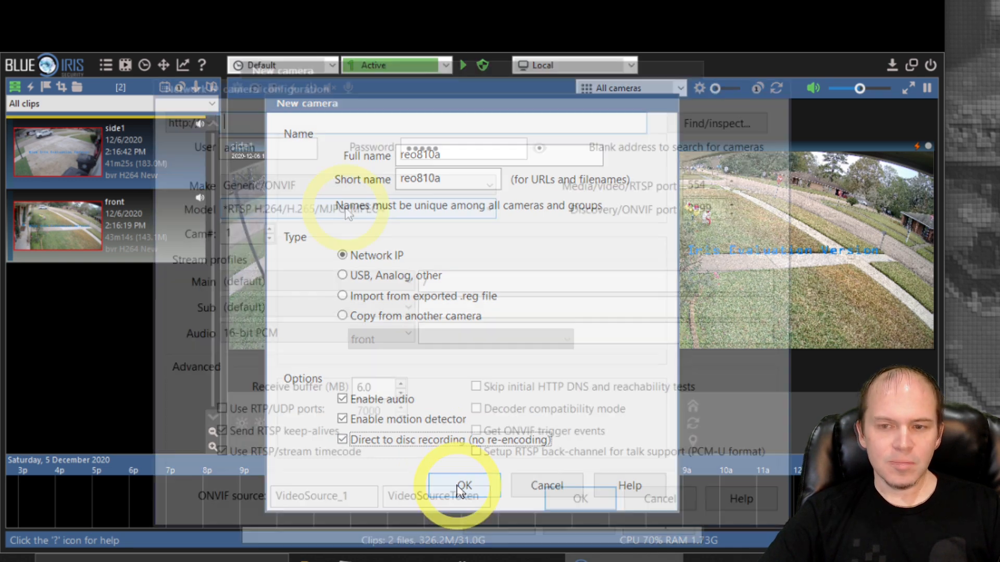
Run Find/inspect so Main uses Profile000_MainStream, leaving Sub at (default).
left_click(464, 485)
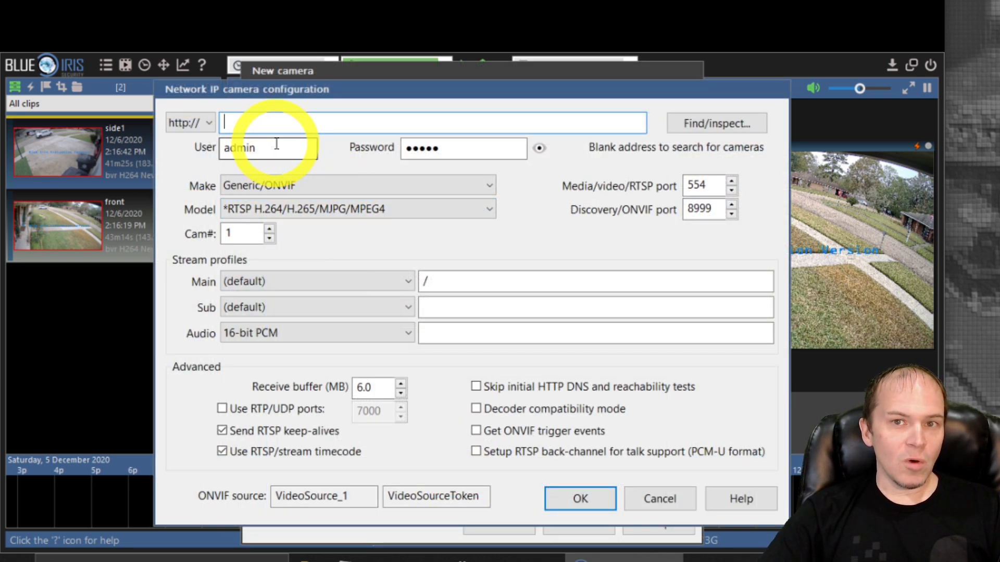
mouse_move(373, 270)
type("10.69.52.112")
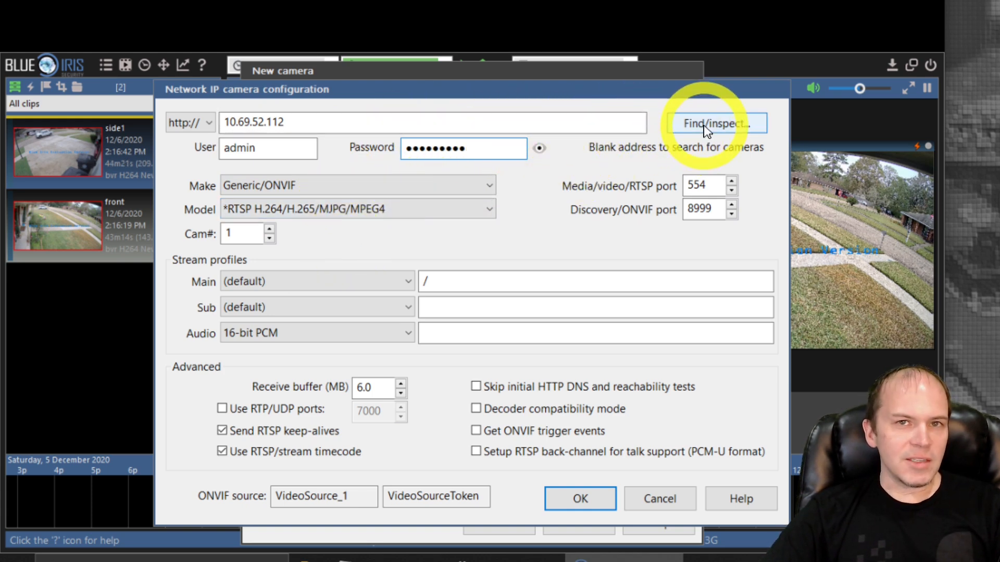
left_click(715, 122)
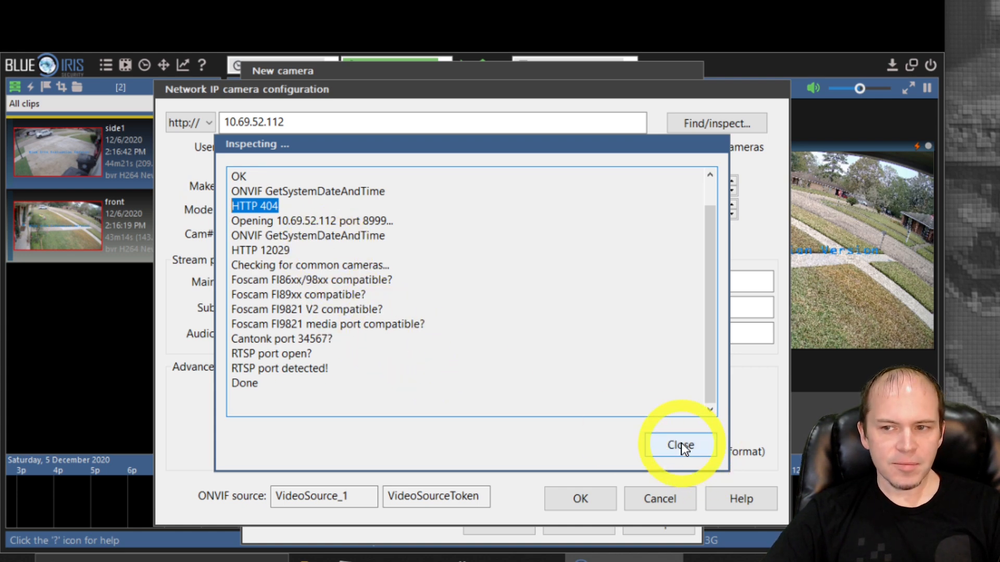
left_click(679, 444)
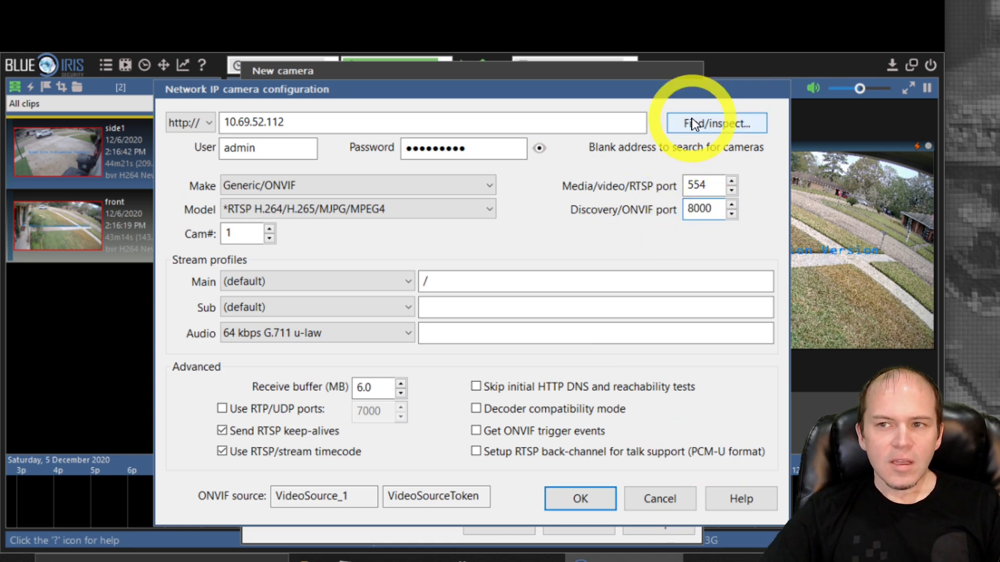
left_click(715, 122)
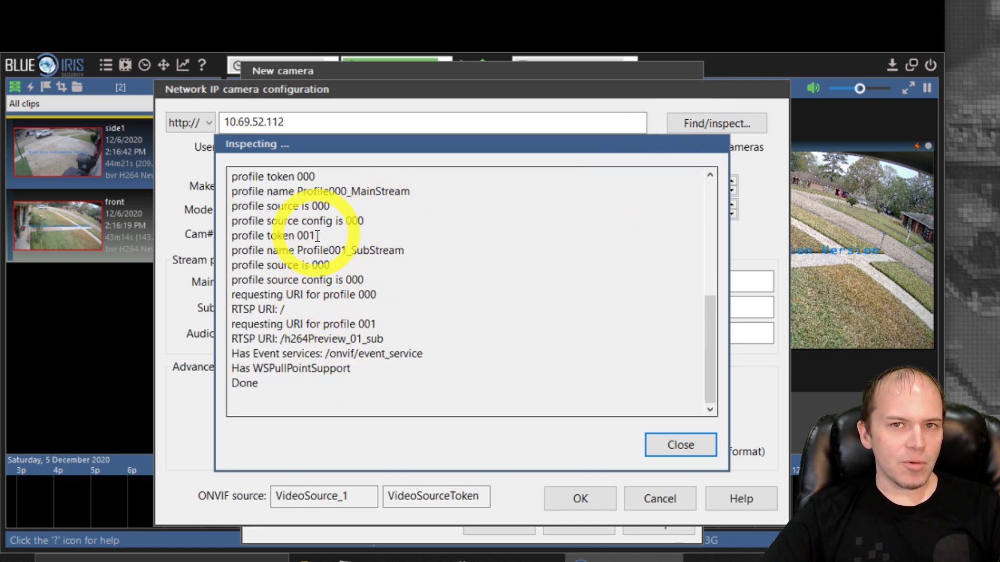
mouse_move(376, 321)
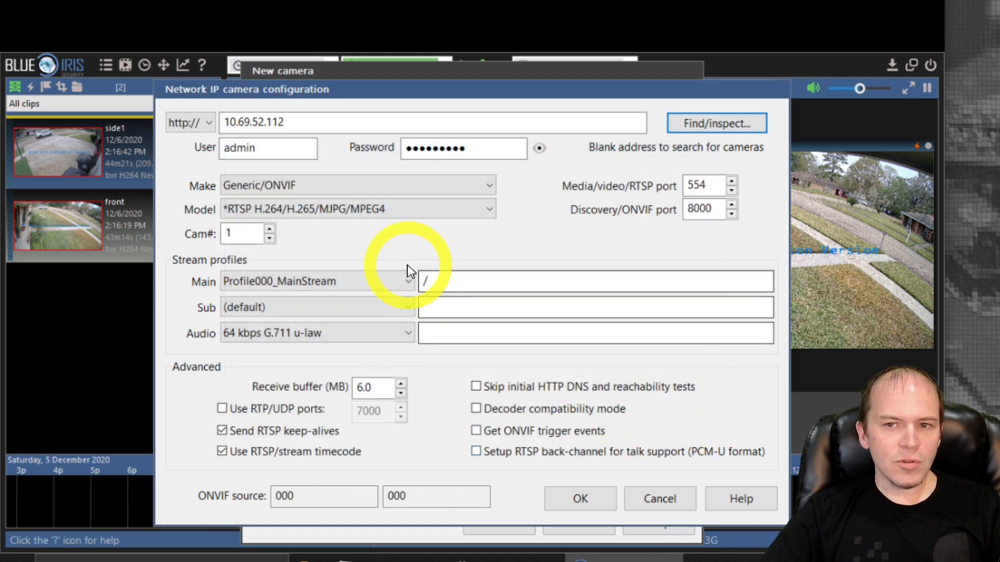
left_click(317, 281)
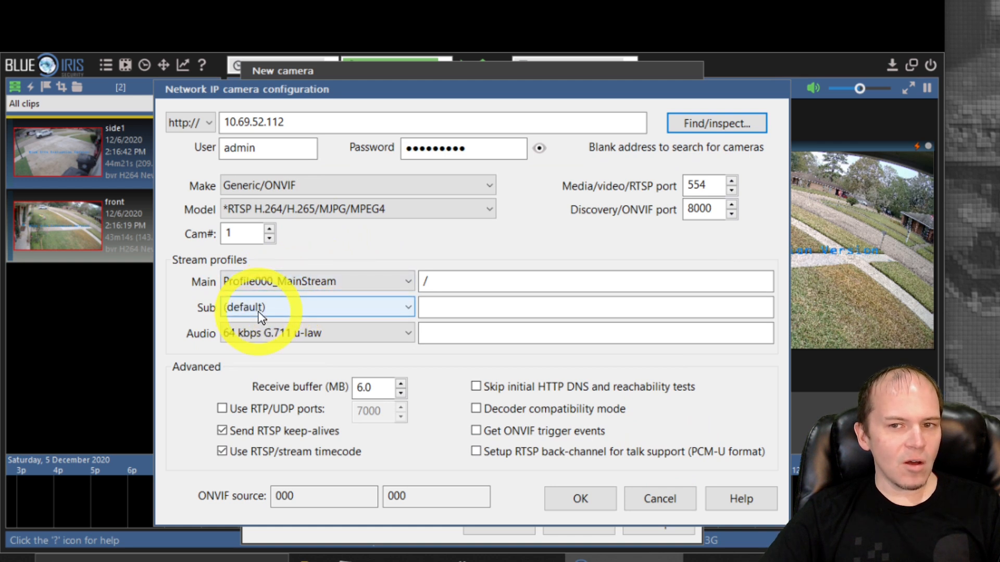
left_click(316, 307)
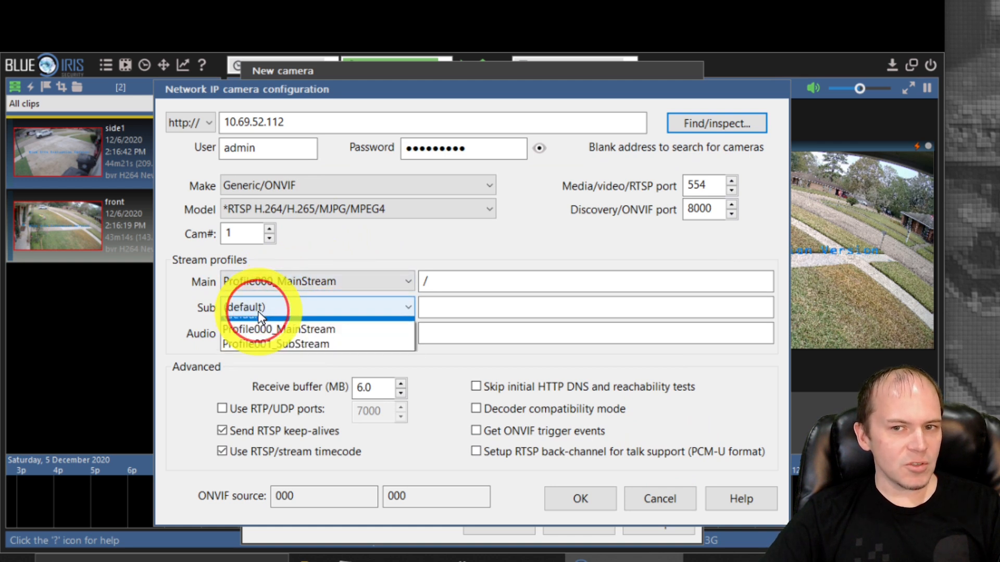
left_click(267, 307)
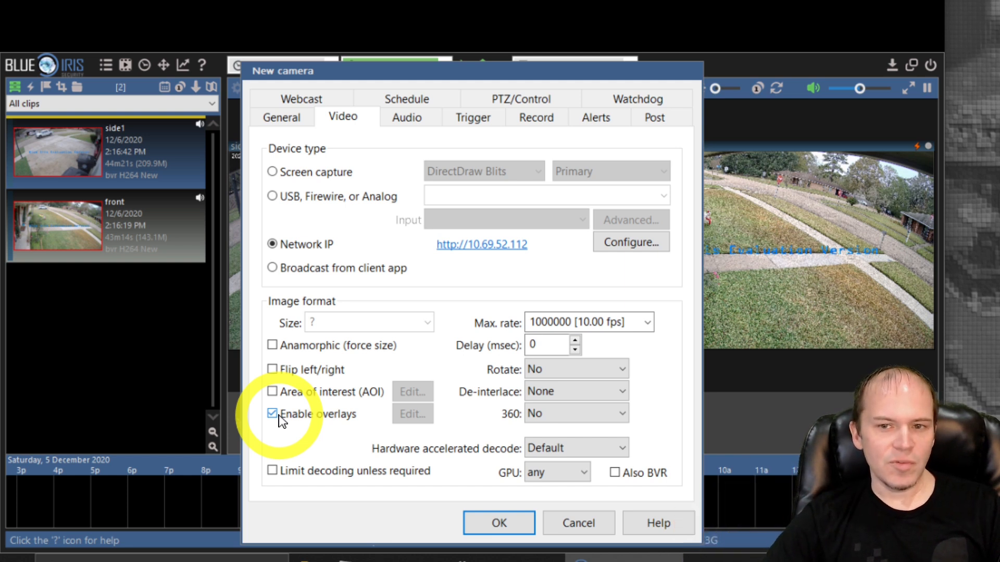
Untick Enable overlays on the Video tab and save the reo810a camera.
left_click(272, 414)
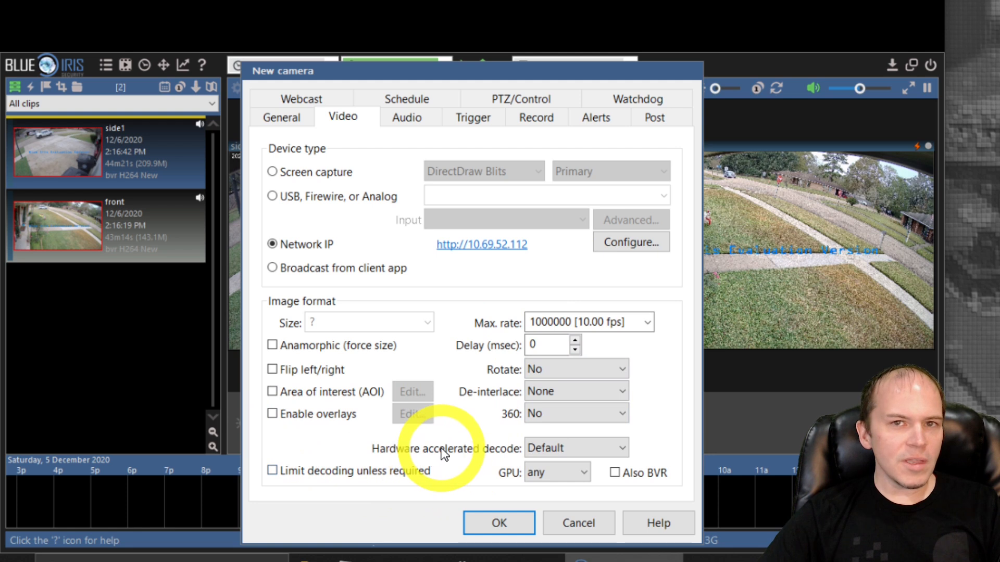
left_click(574, 448)
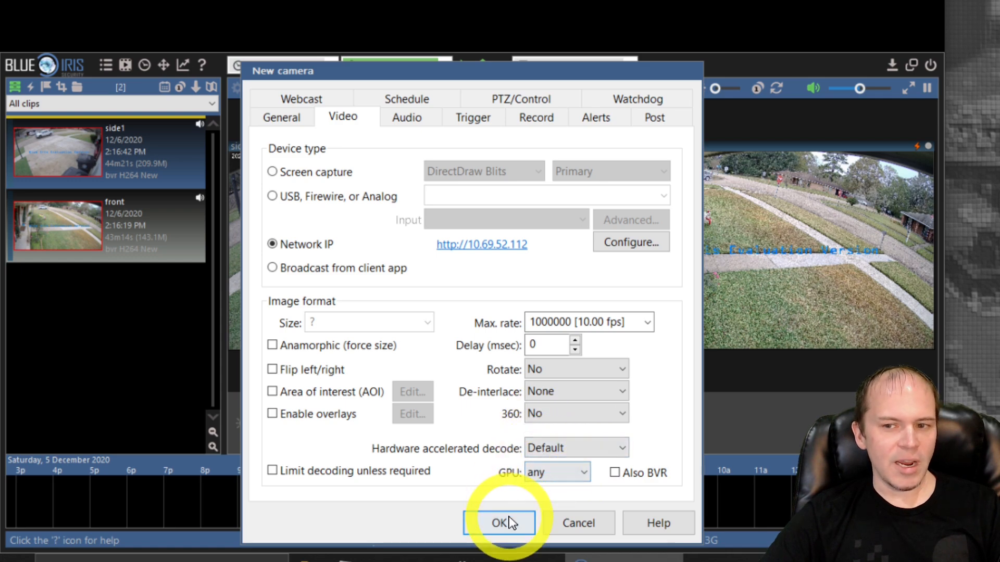
left_click(500, 523)
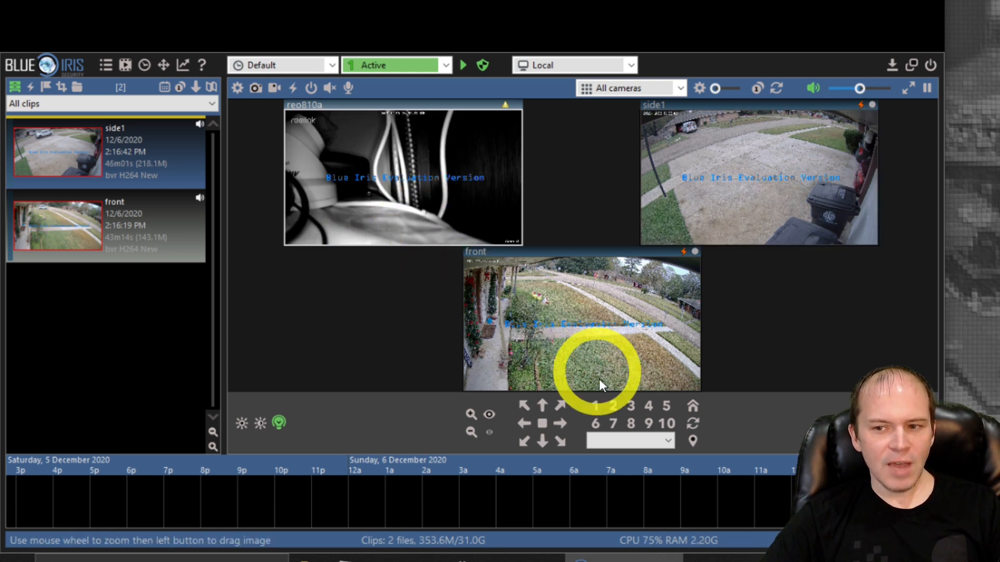
mouse_move(485, 224)
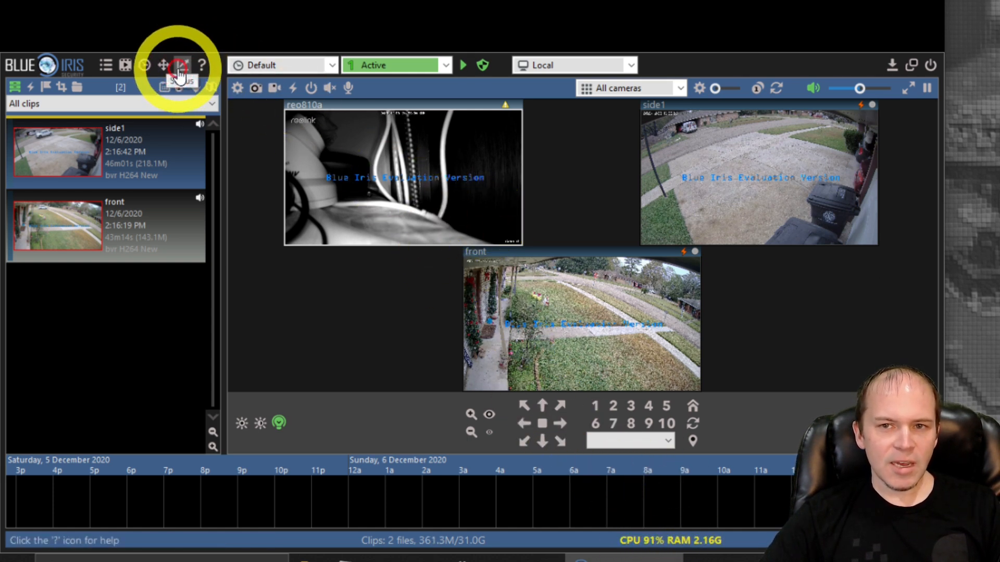
left_click(179, 65)
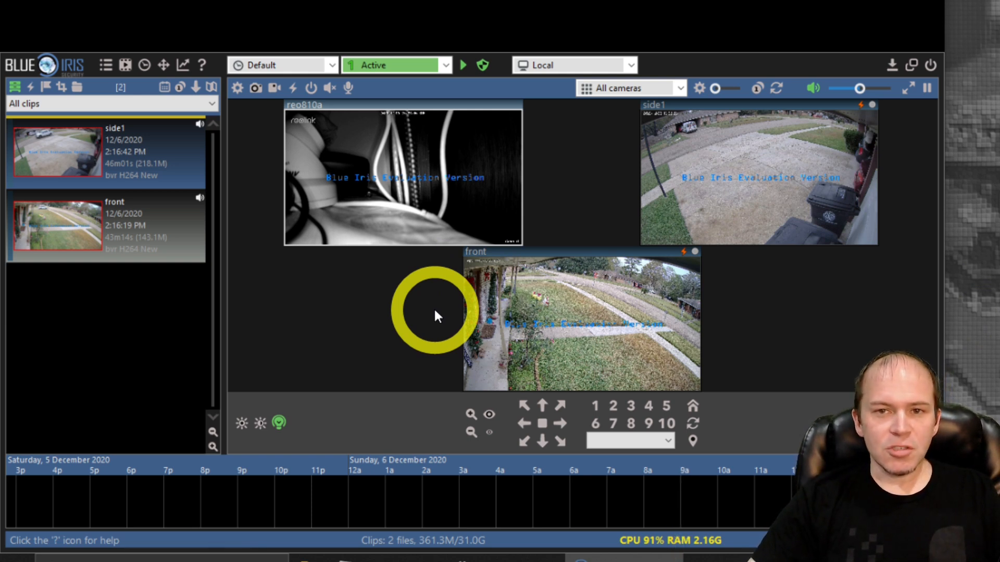
mouse_move(329, 191)
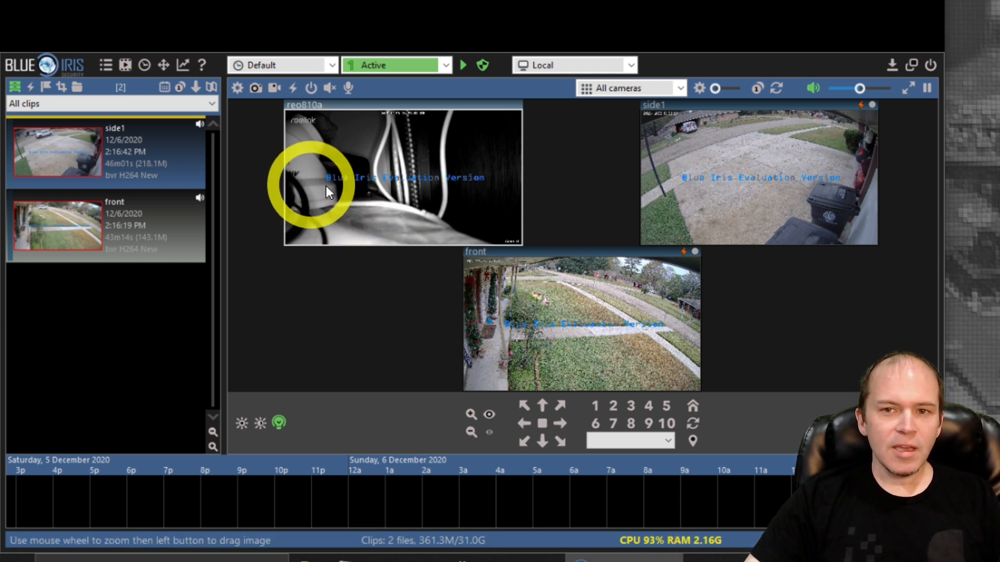
Set reo810a's sub stream to Profile001_SubStream in its IP camera configuration and save.
right_click(329, 191)
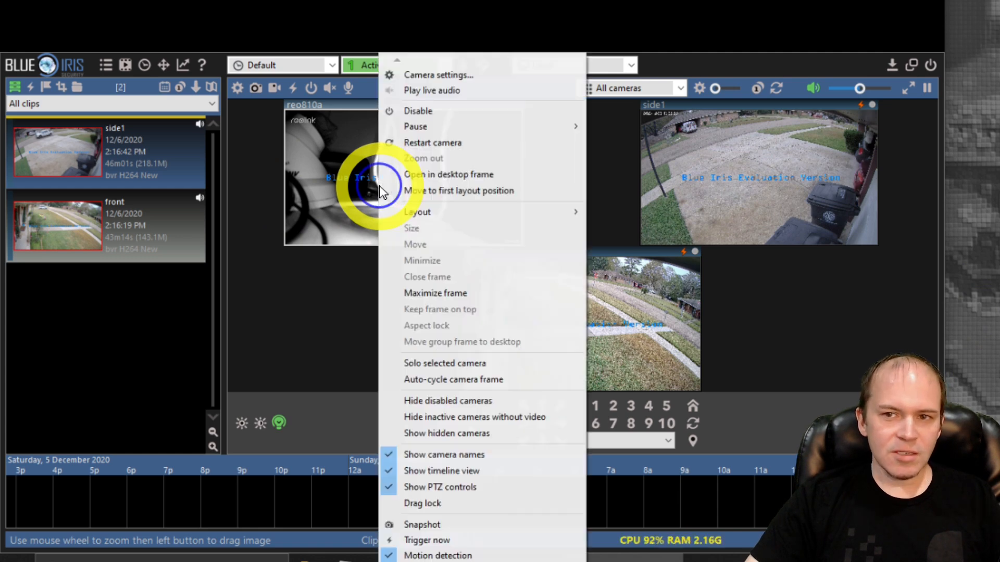
left_click(439, 74)
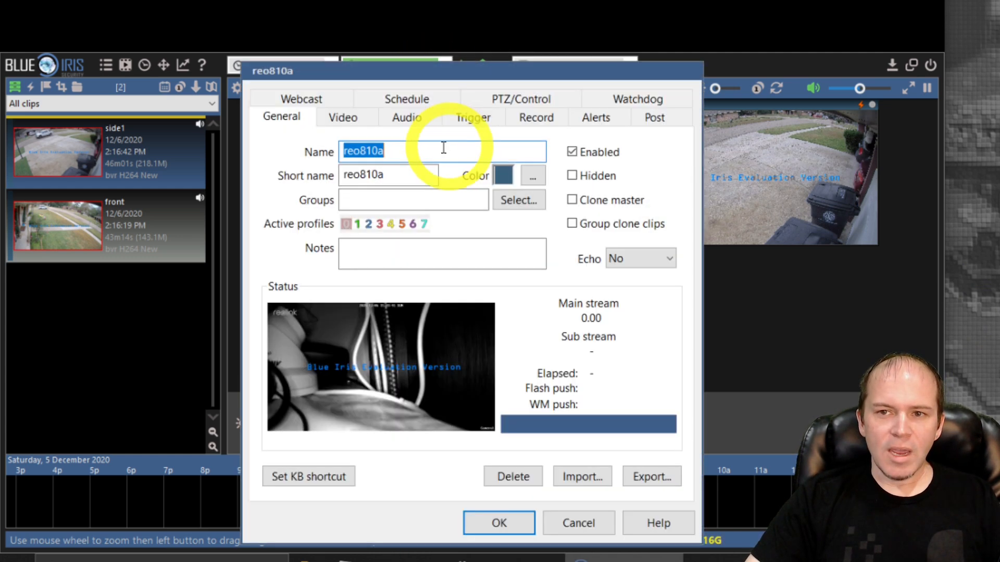
left_click(343, 117)
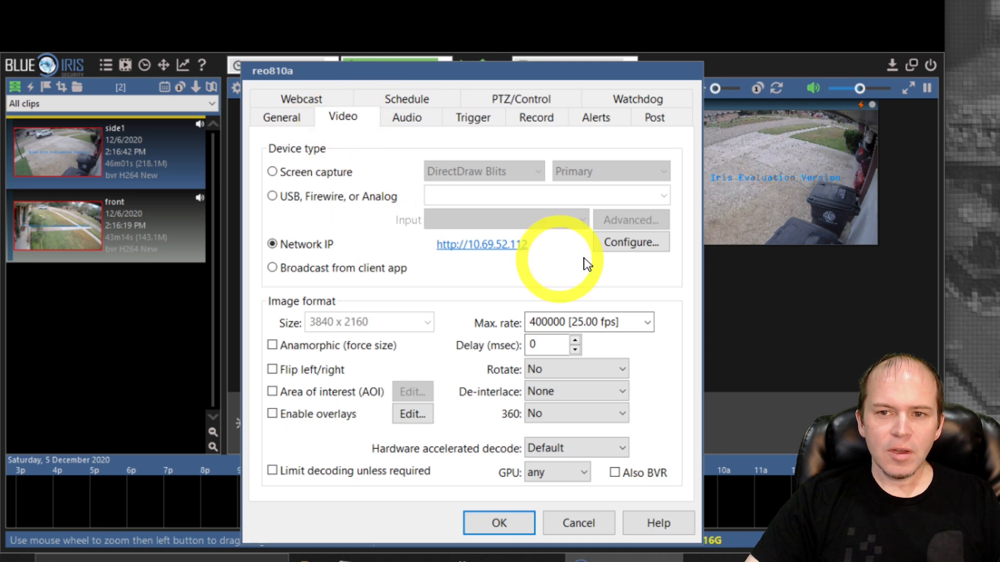
left_click(629, 242)
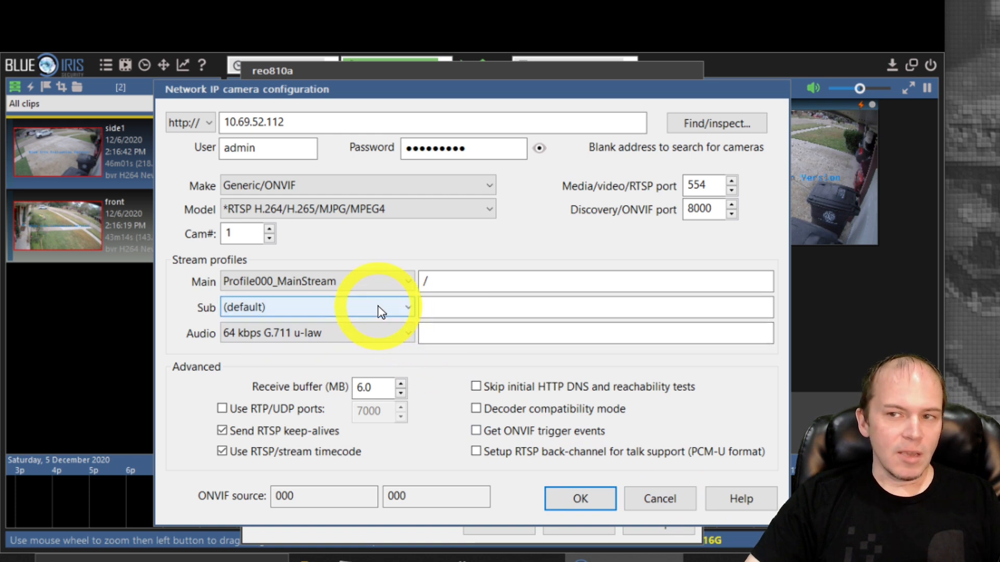
left_click(408, 307)
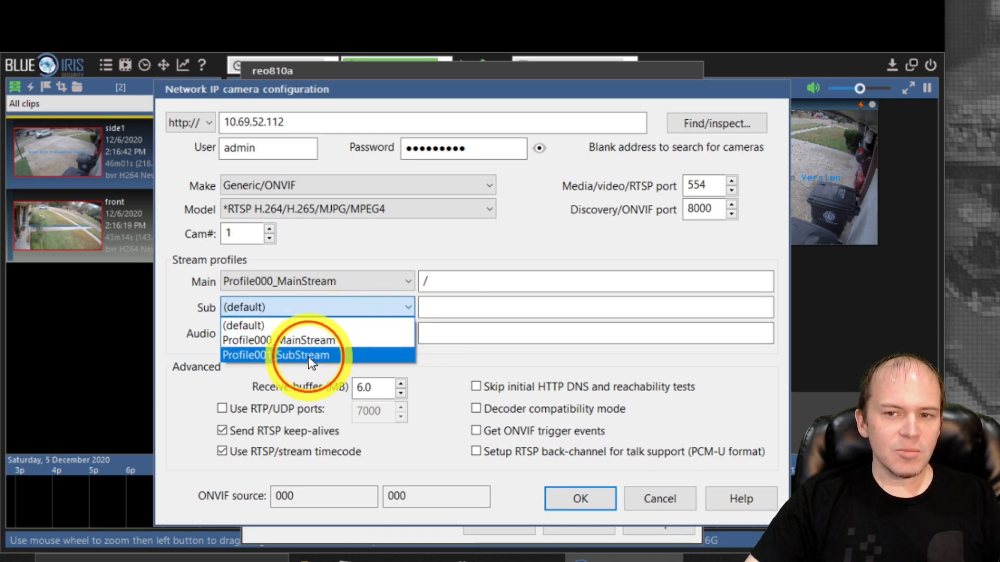
left_click(279, 355)
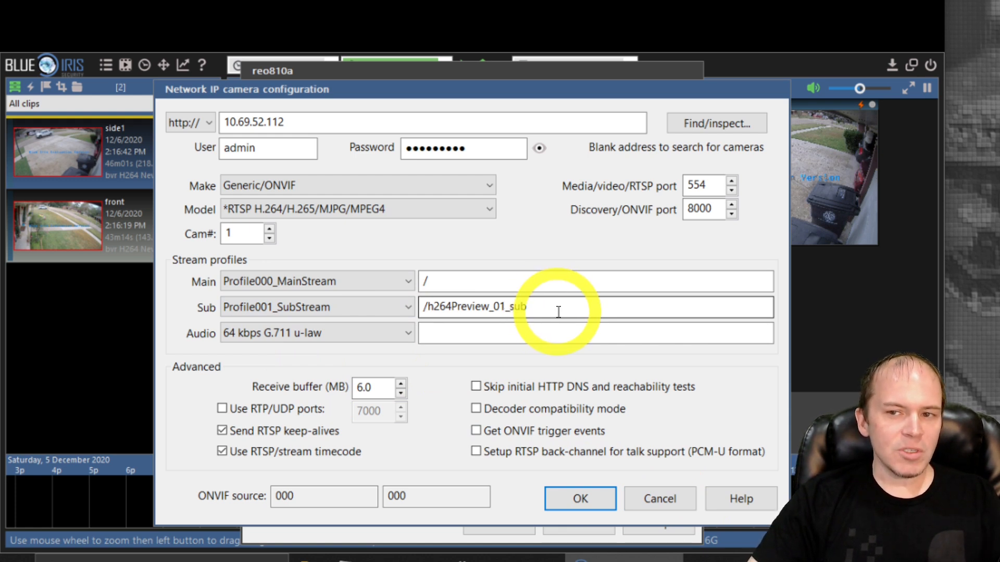
triple_click(474, 307)
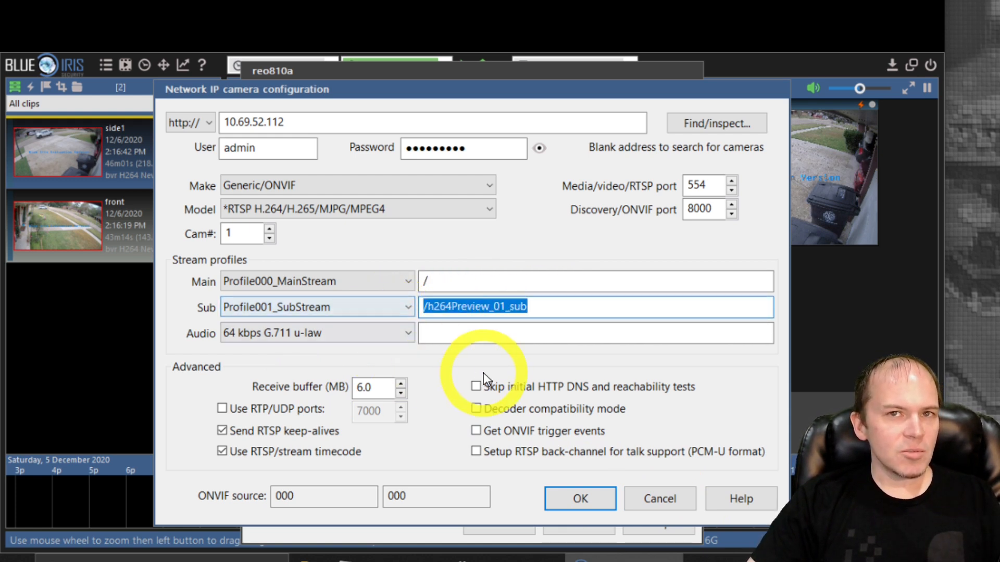
mouse_move(503, 446)
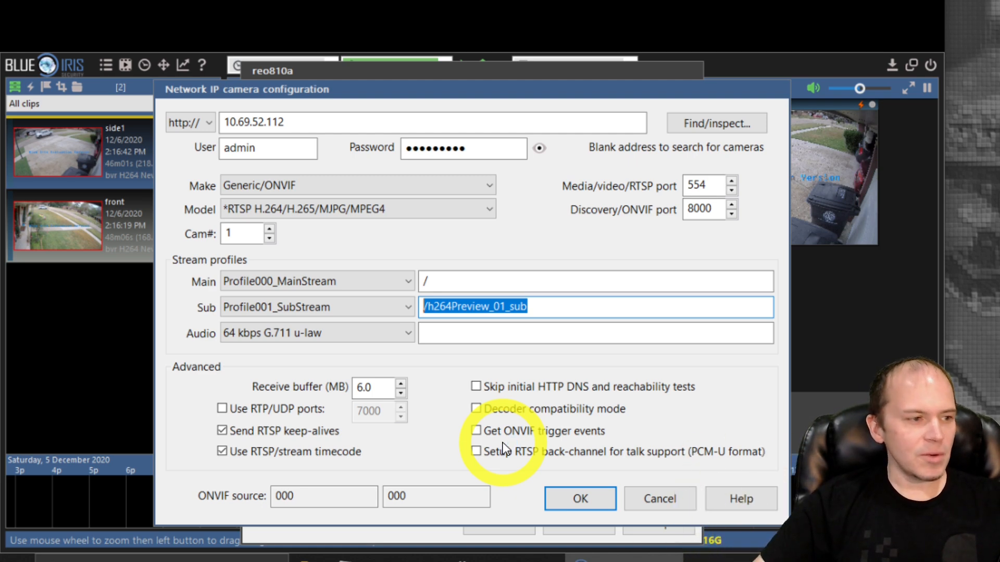
left_click(579, 499)
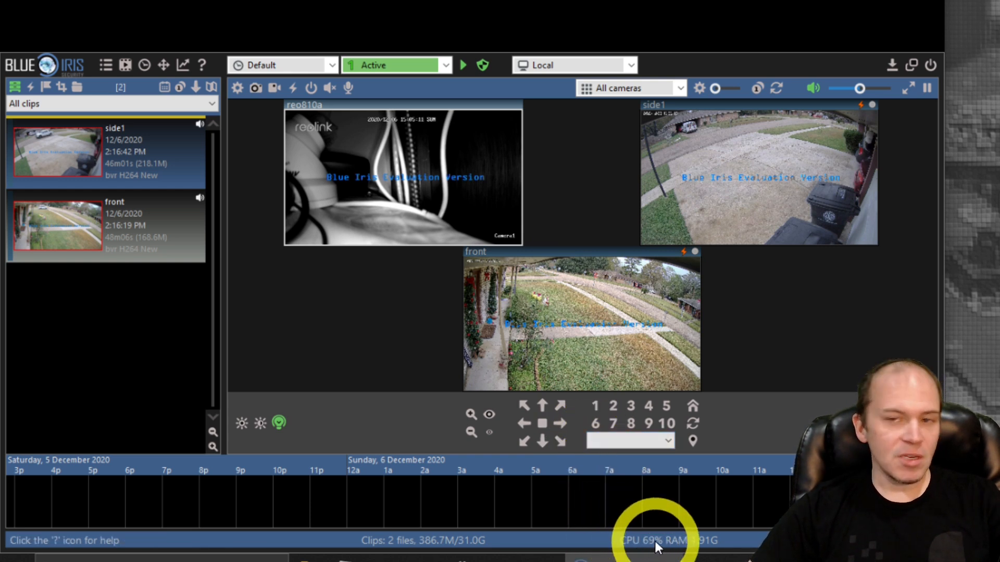
left_click(665, 423)
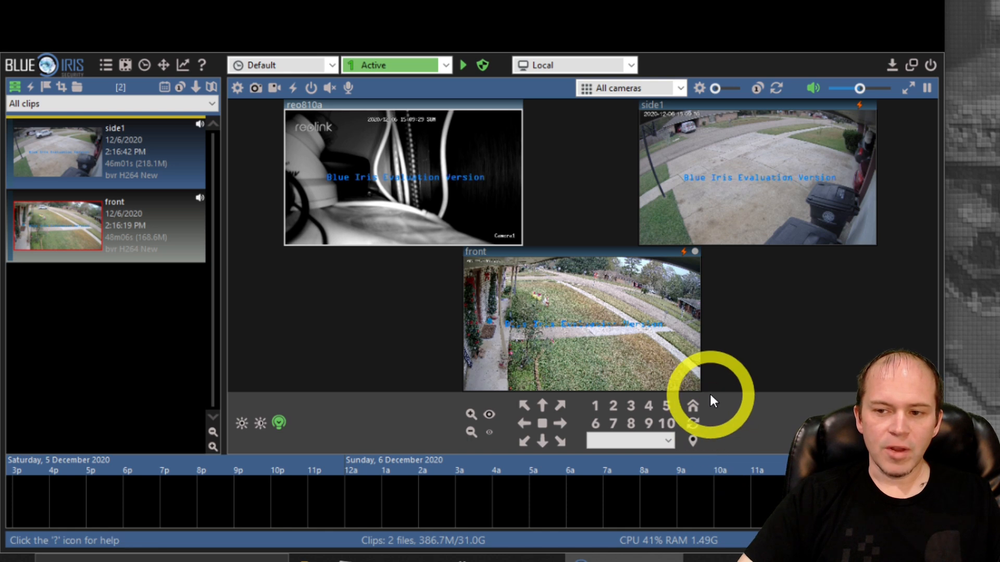
mouse_move(650, 551)
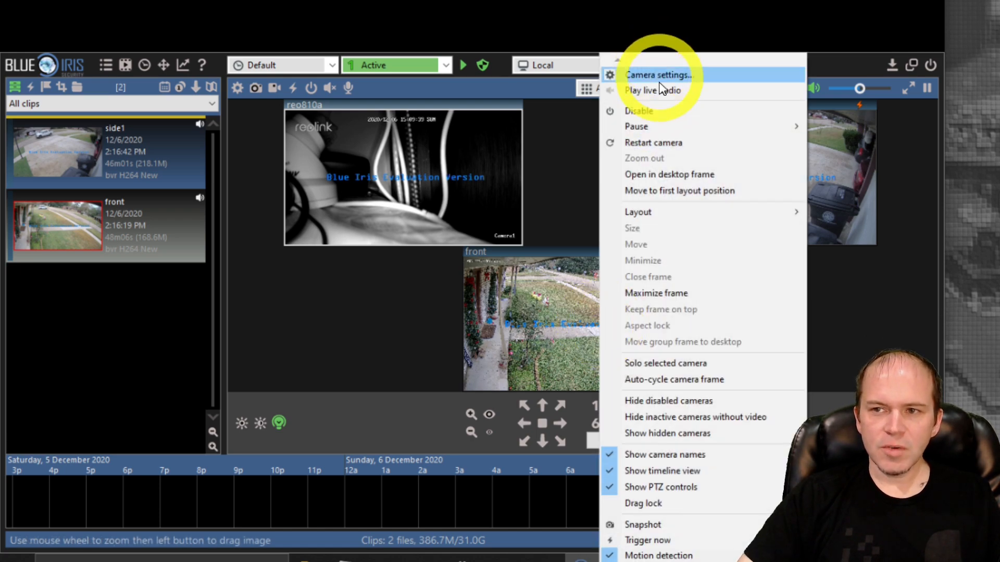
left_click(659, 74)
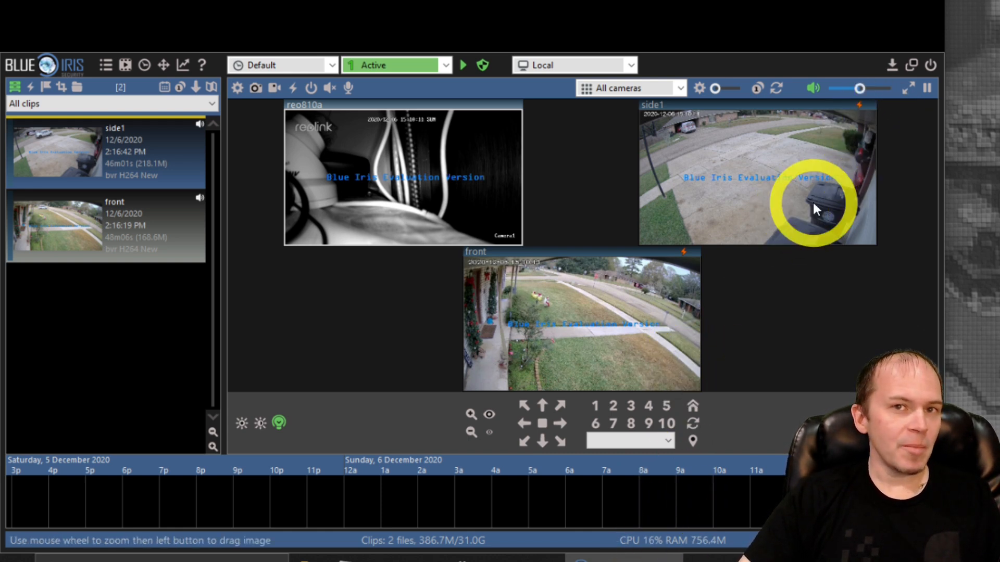
mouse_move(667, 276)
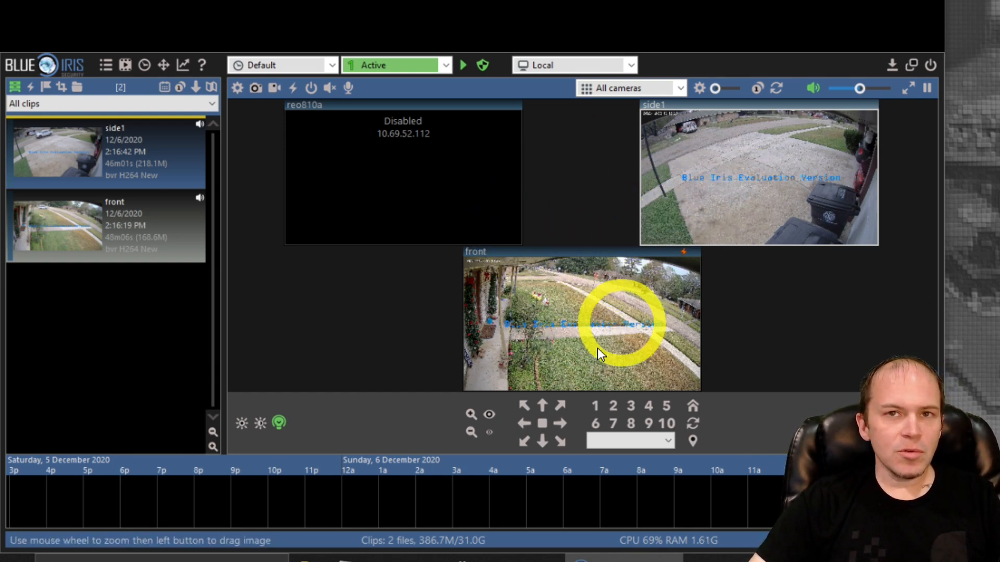
mouse_move(628, 532)
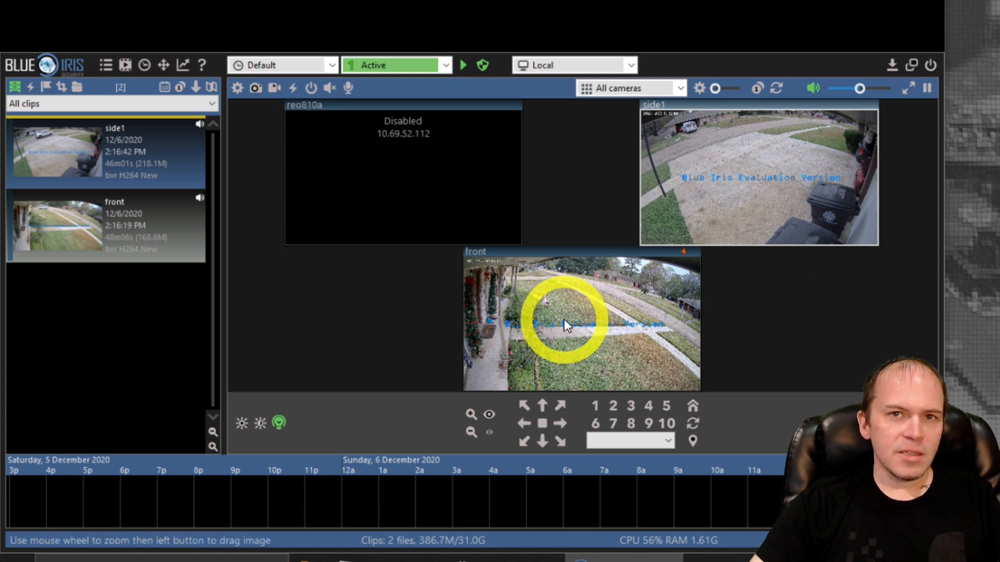
Disable the reo810a camera from its tile's right-click menu.
right_click(568, 325)
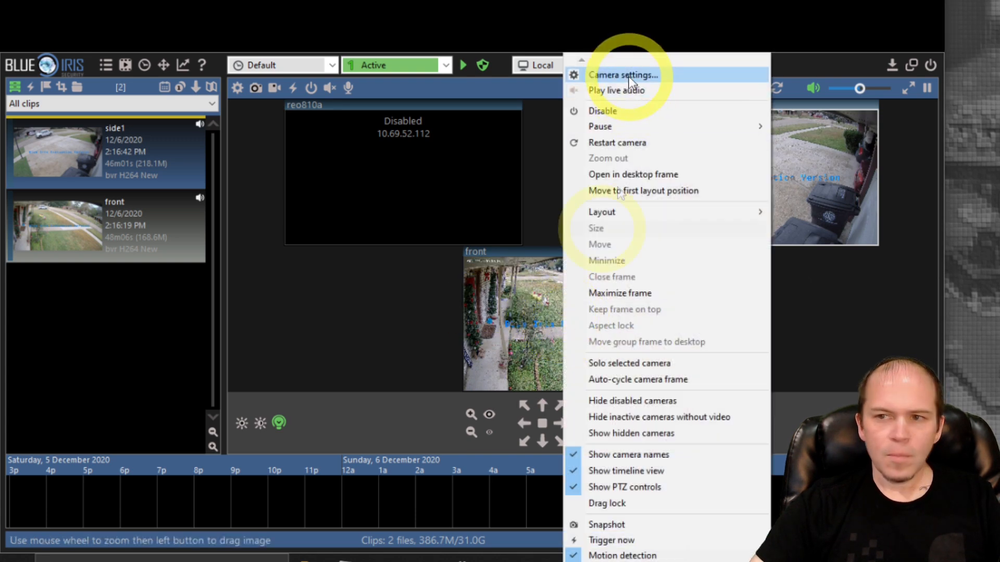
Tick 'Limit decoding unless required' on the front camera's Video tab.
left_click(623, 75)
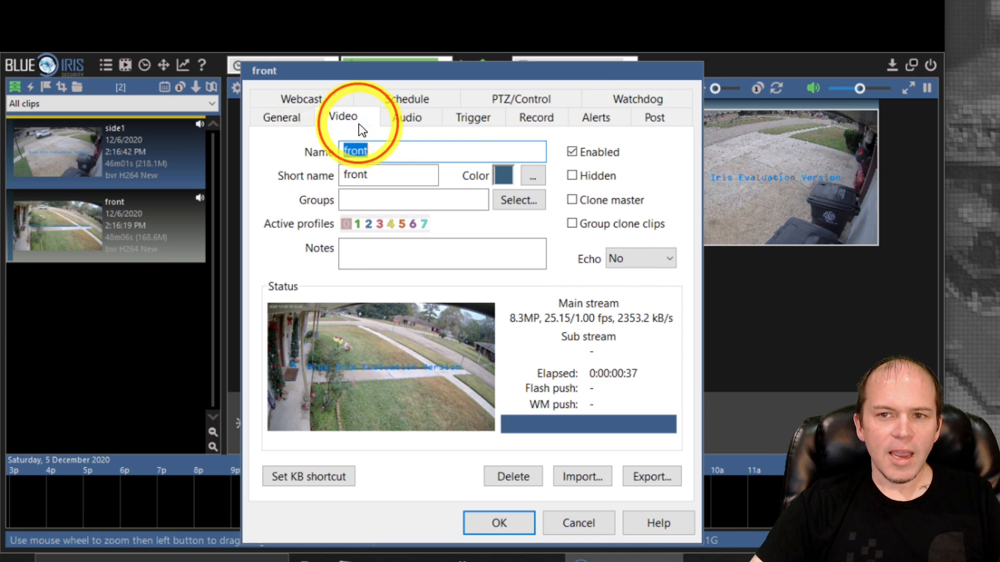
left_click(343, 117)
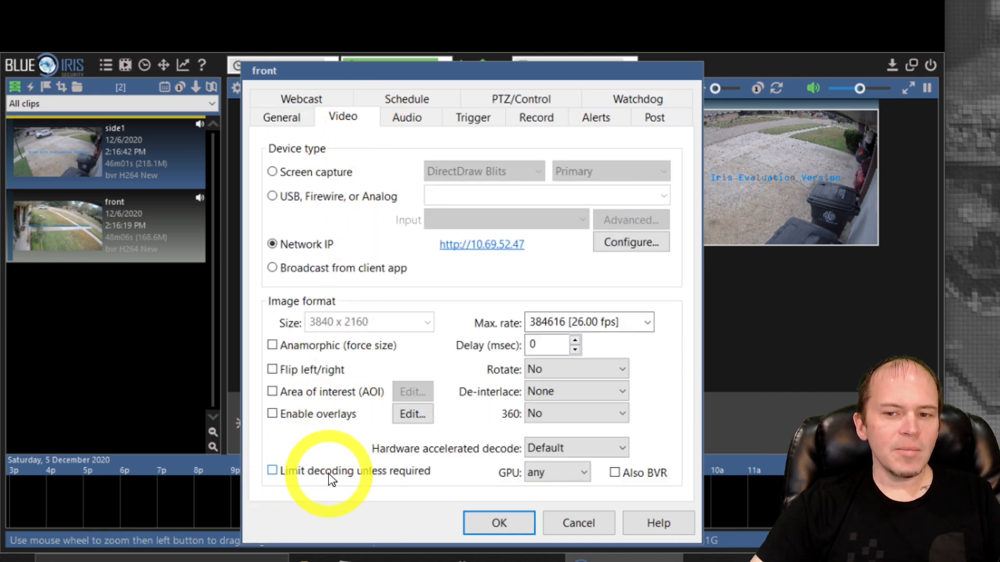
left_click(272, 470)
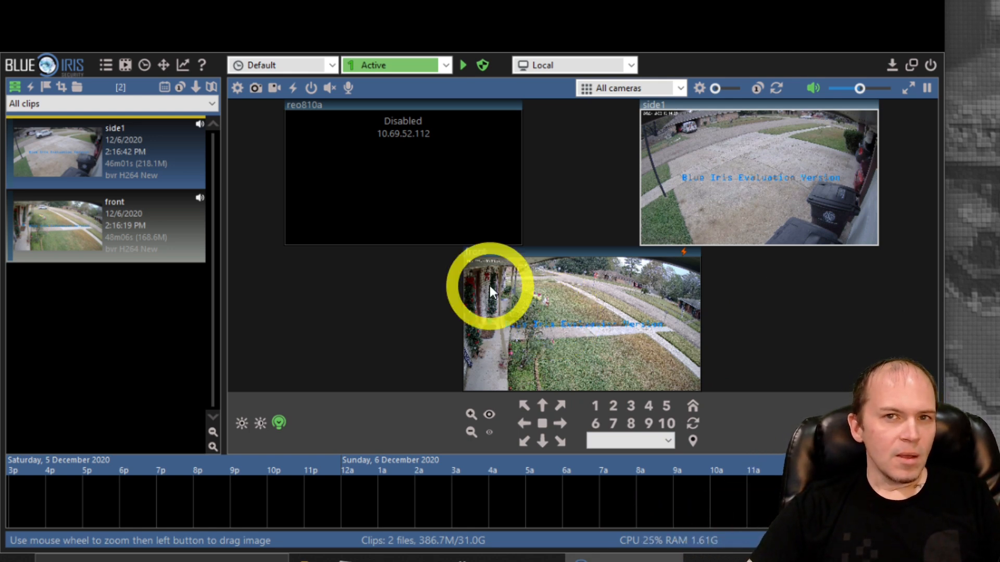
mouse_move(182, 66)
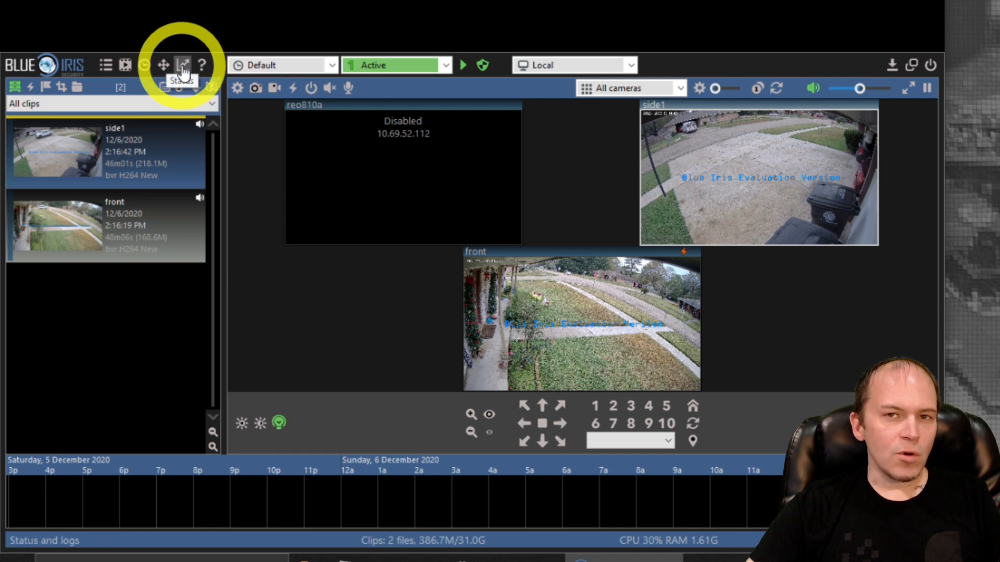
Open the Status window to see each camera's FPS/key ratio.
left_click(183, 64)
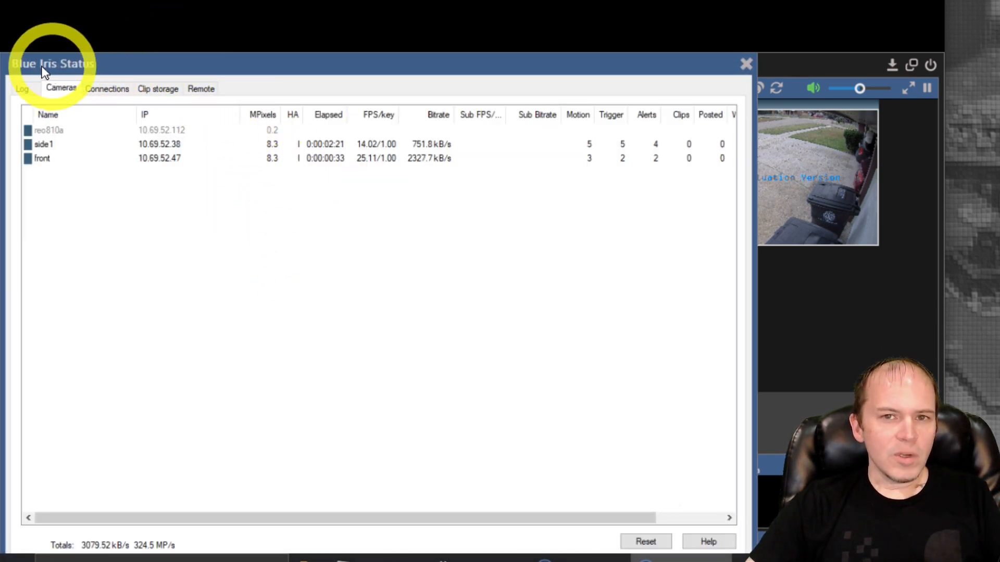
mouse_move(309, 190)
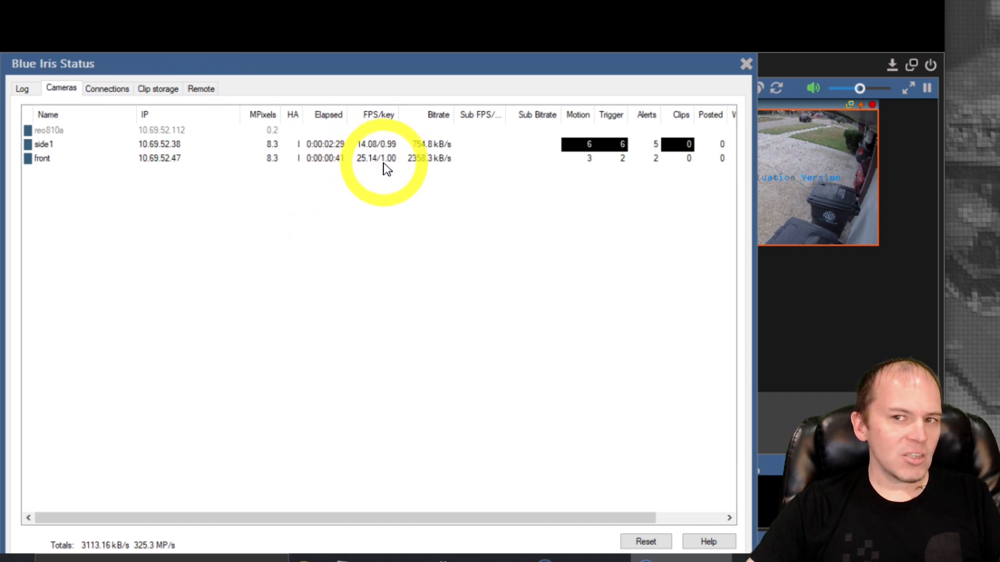
mouse_move(392, 165)
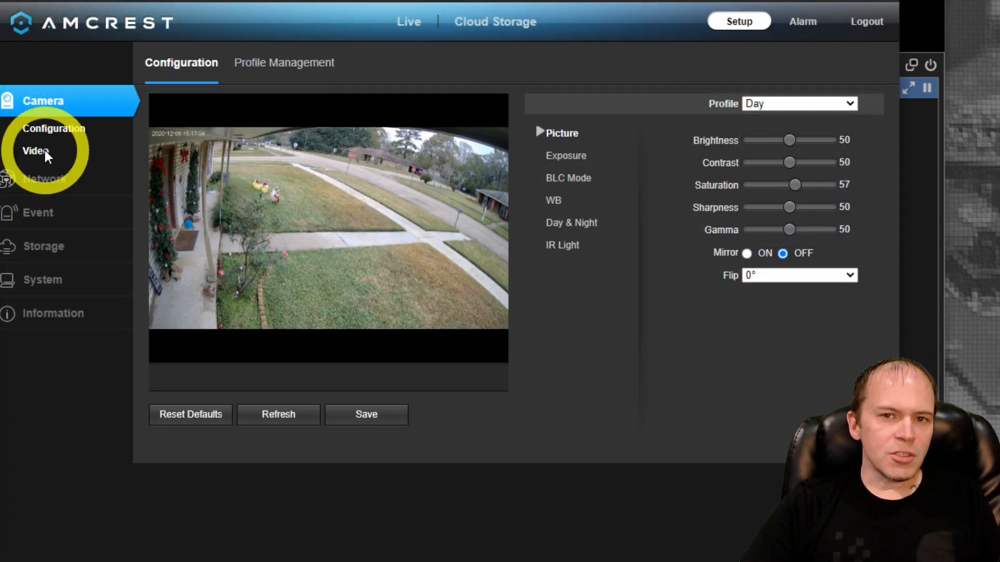
Show the Amcrest Video page with main stream H.264H, 3840x2160, 25 fps, 8192 Kb/s.
left_click(36, 151)
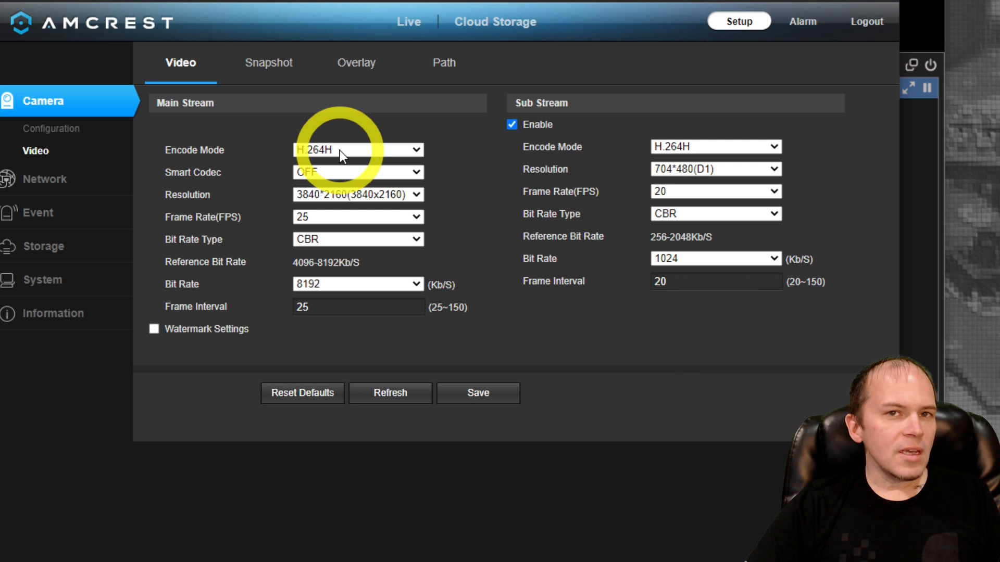
left_click(357, 150)
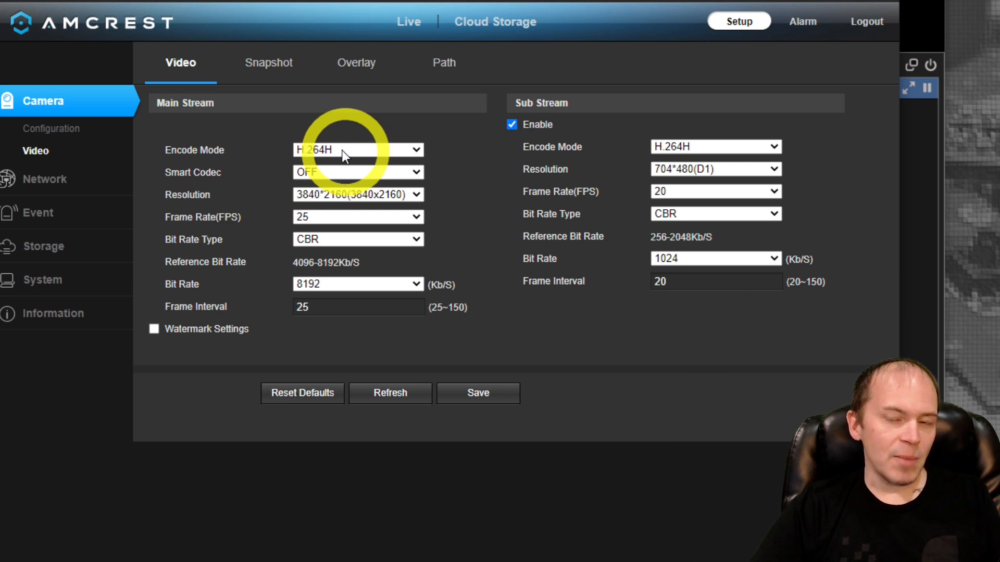
mouse_move(350, 133)
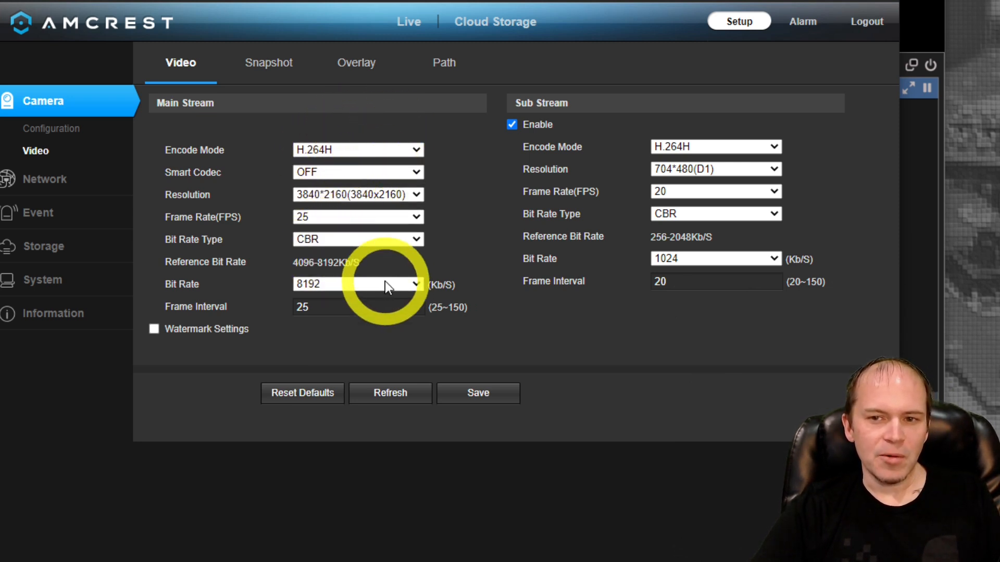
triple_click(358, 306)
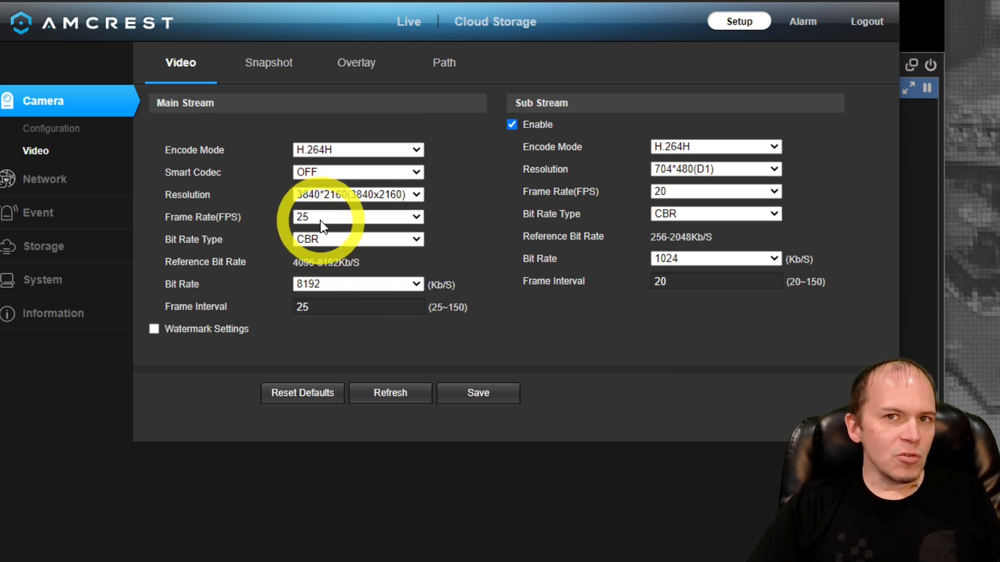
left_click(357, 217)
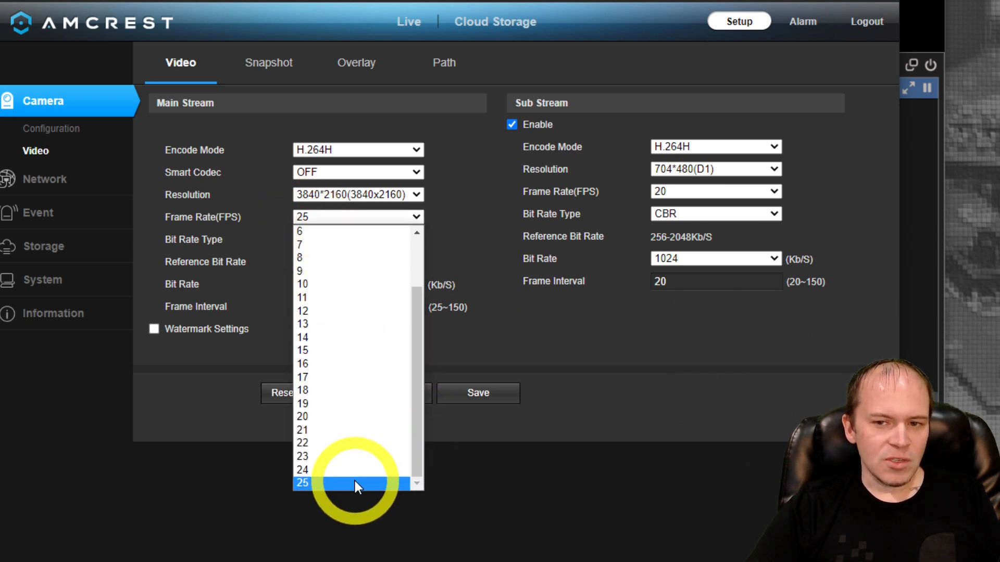
left_click(302, 483)
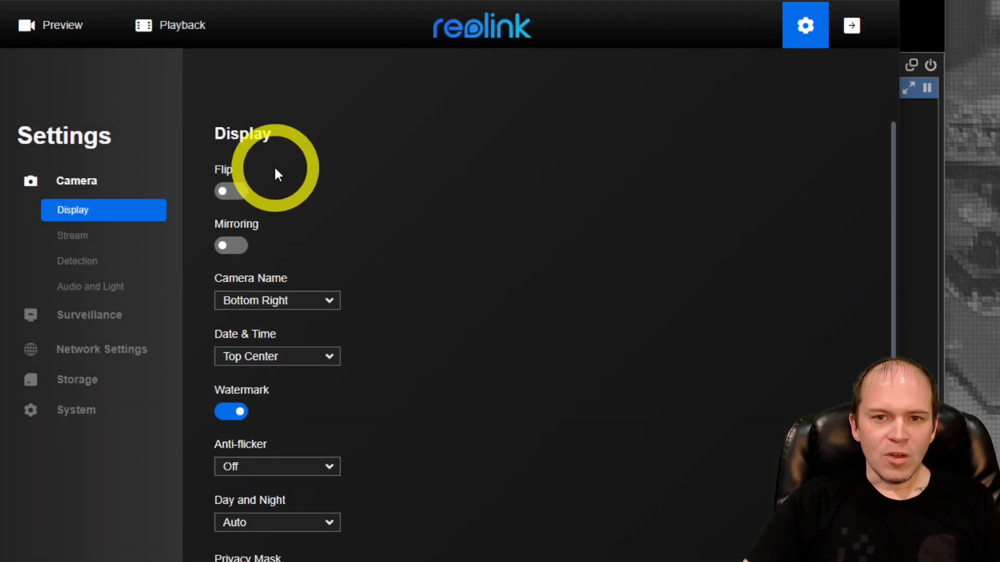
View Reolink Stream settings: Clear 3840x2160 at 25 fps, Fluent 640x360 at 15 fps.
left_click(72, 235)
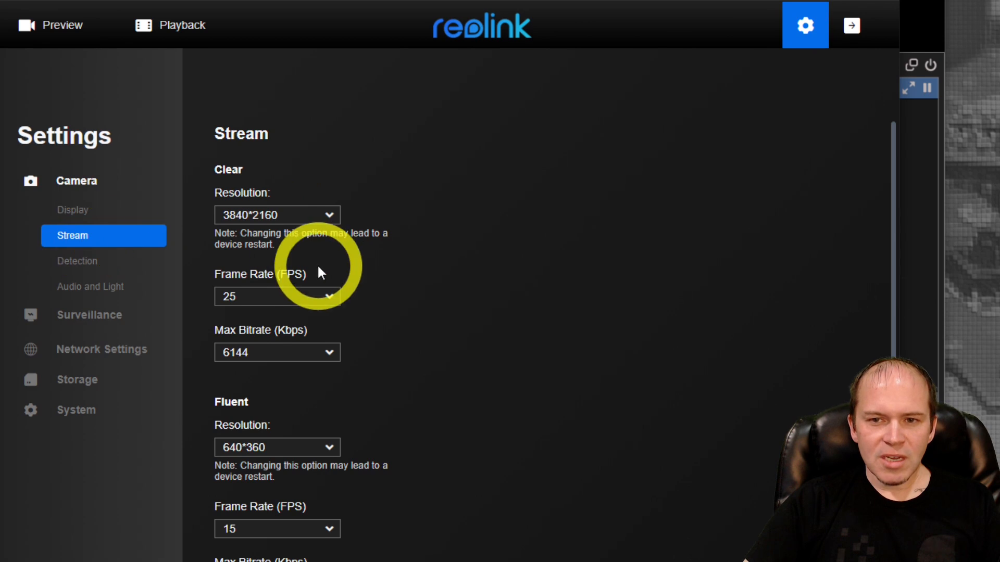
scroll("down", 3)
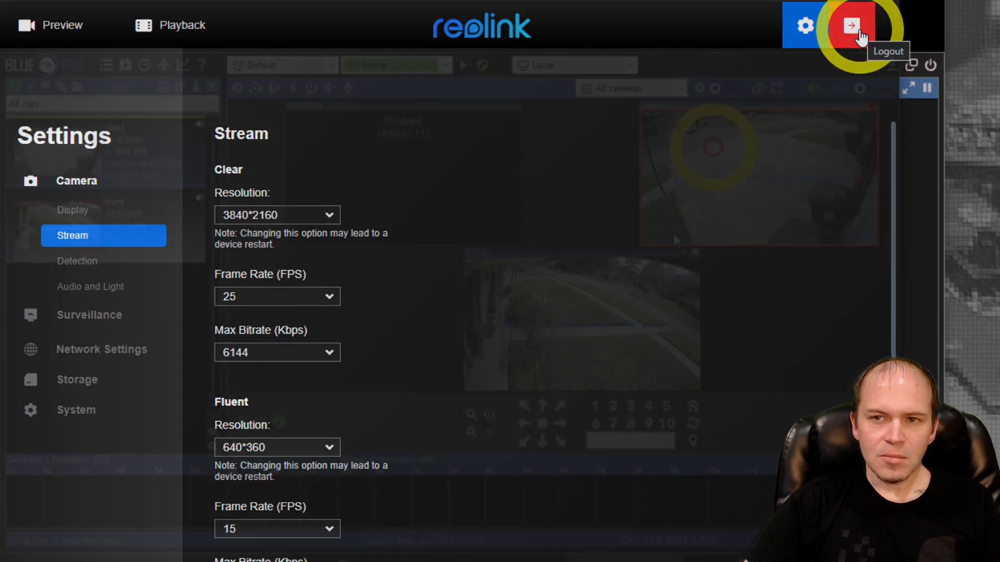
left_click(851, 25)
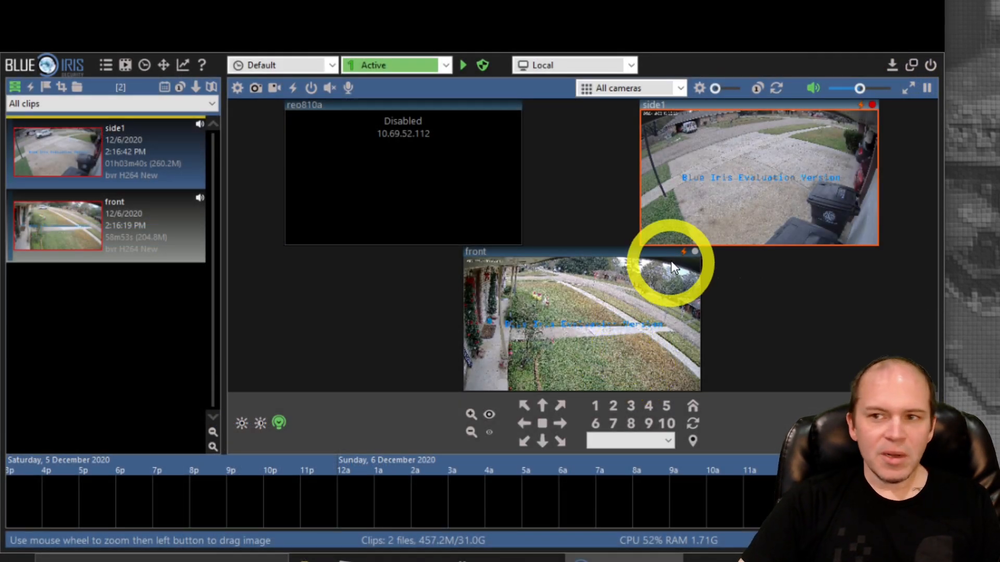
right_click(672, 266)
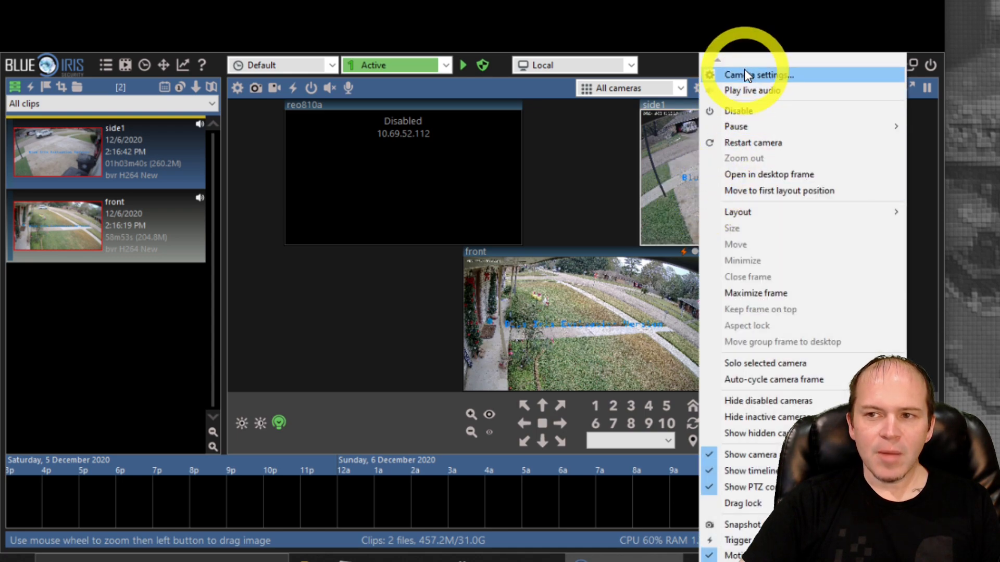
left_click(758, 74)
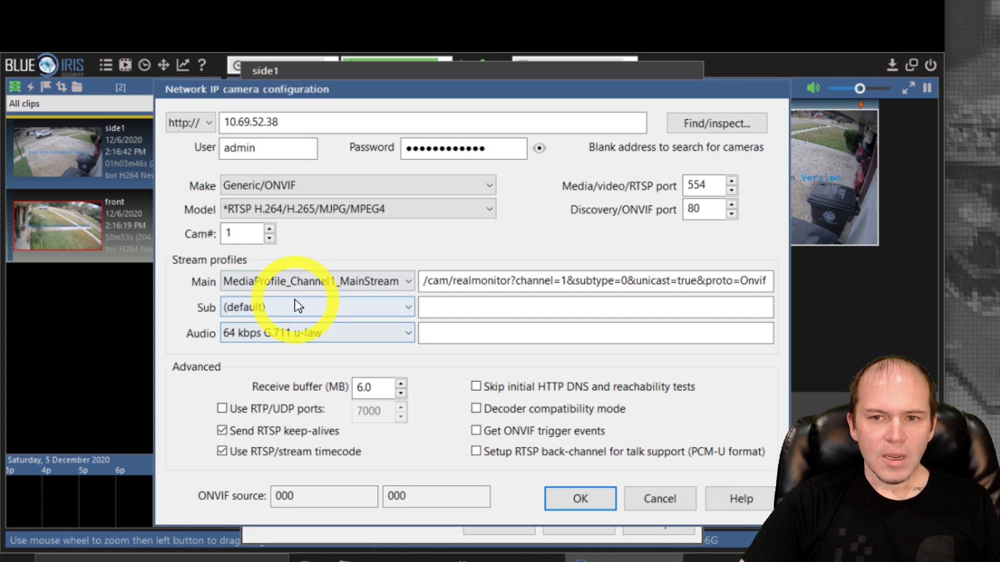
left_click(317, 308)
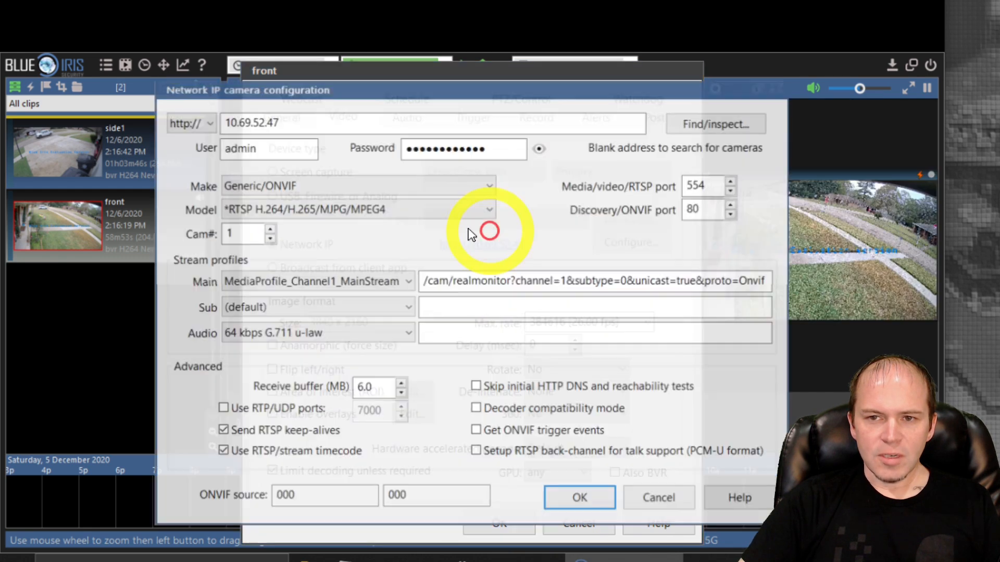
left_click(579, 498)
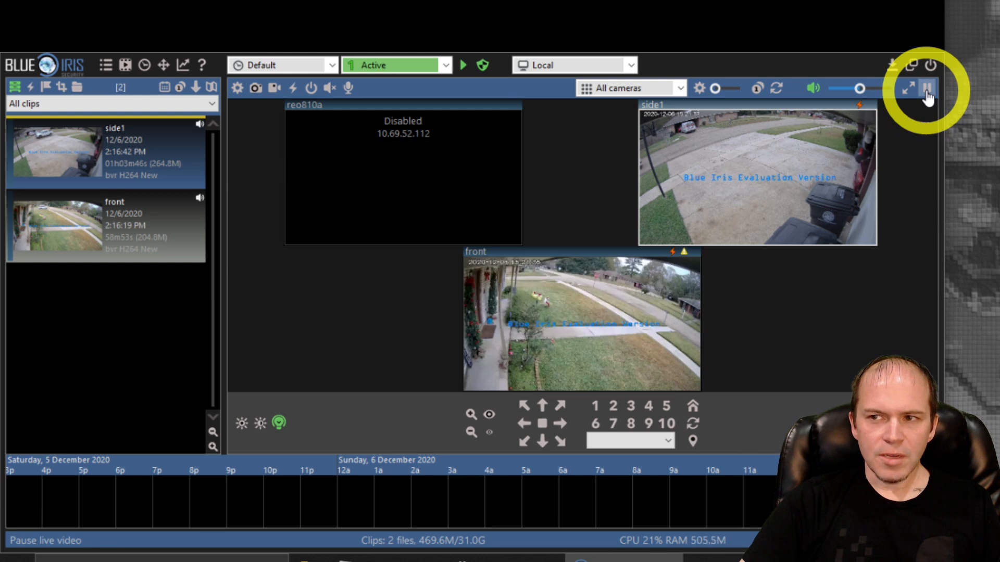
Pause the live camera view in Blue Iris to cut CPU use.
left_click(928, 89)
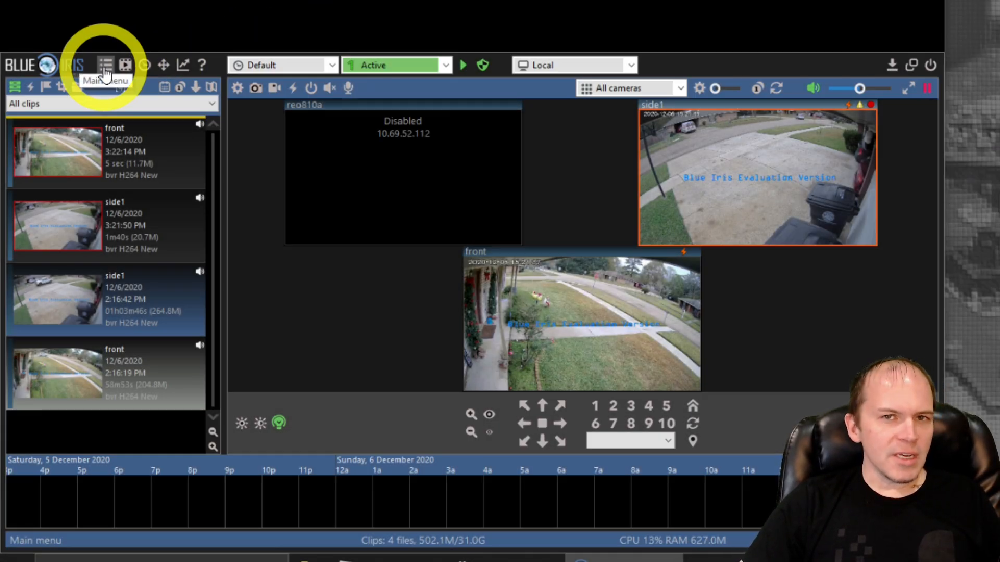
In Blue Iris settings' Cameras tab, limit live preview rate to 5 fps and confirm.
left_click(105, 65)
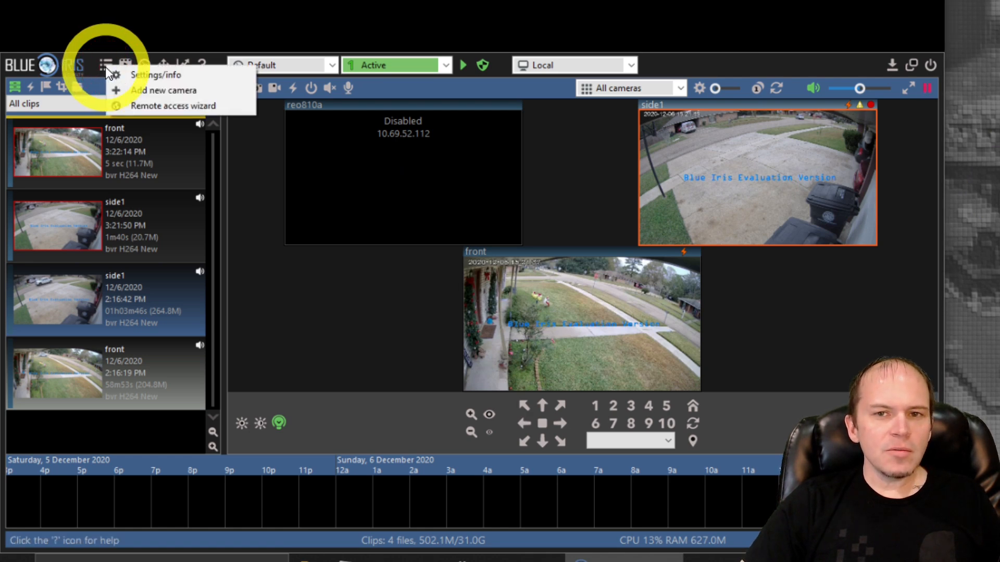
left_click(157, 74)
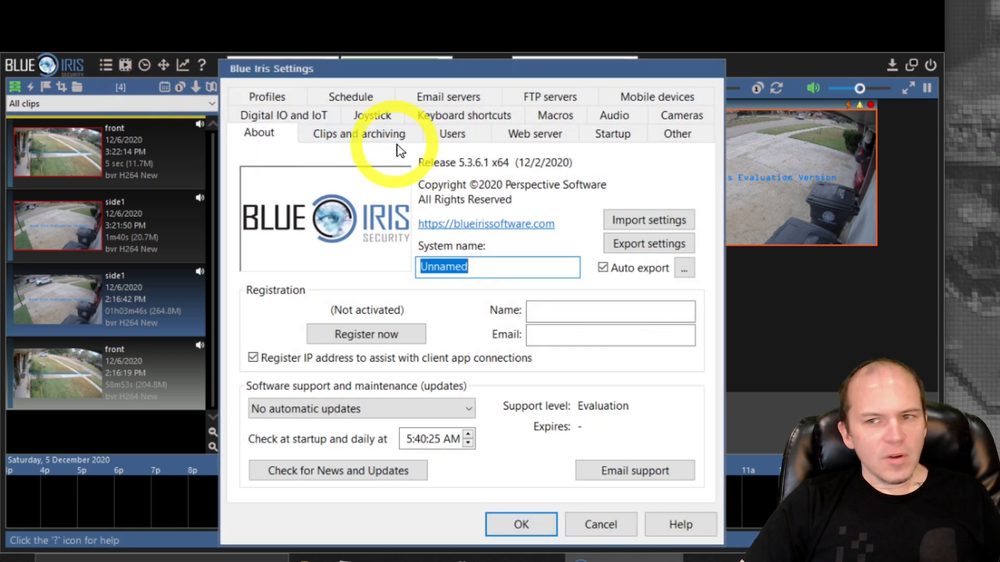
left_click(613, 133)
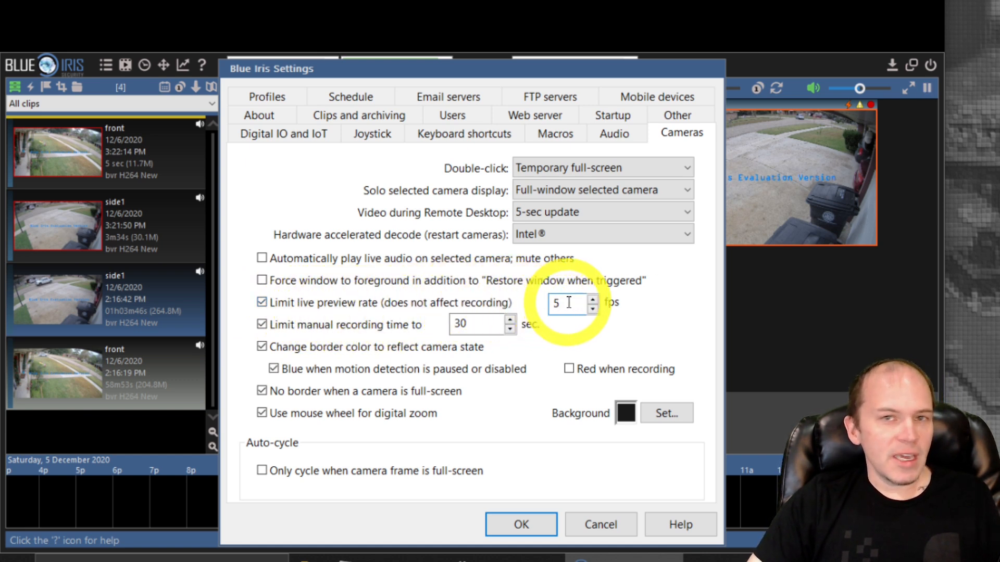
left_click(520, 524)
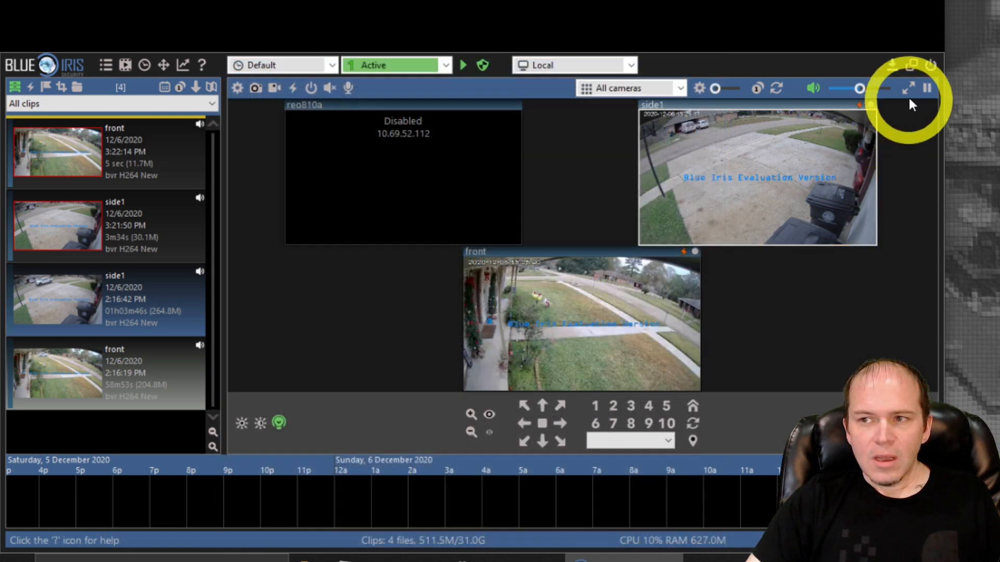
mouse_move(463, 292)
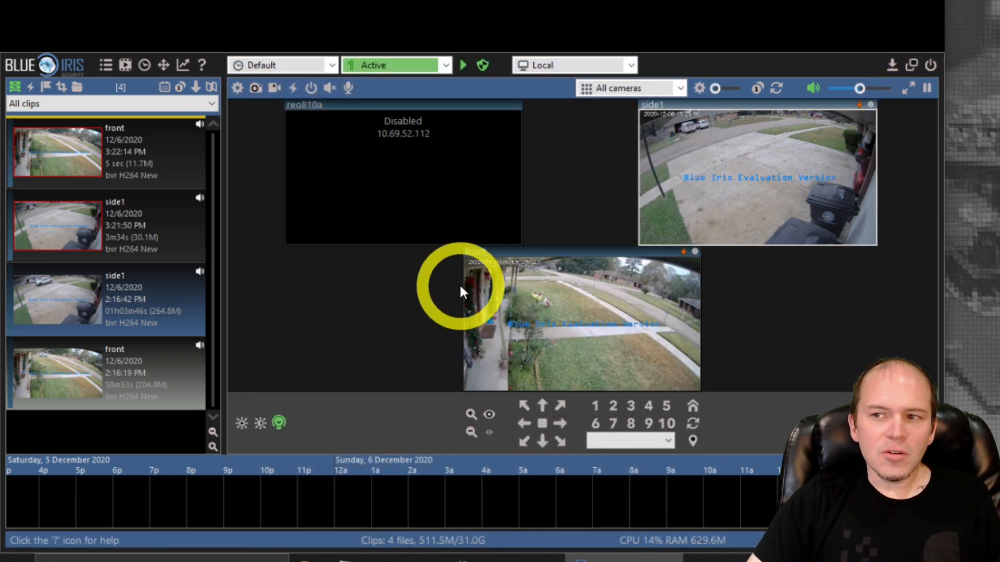